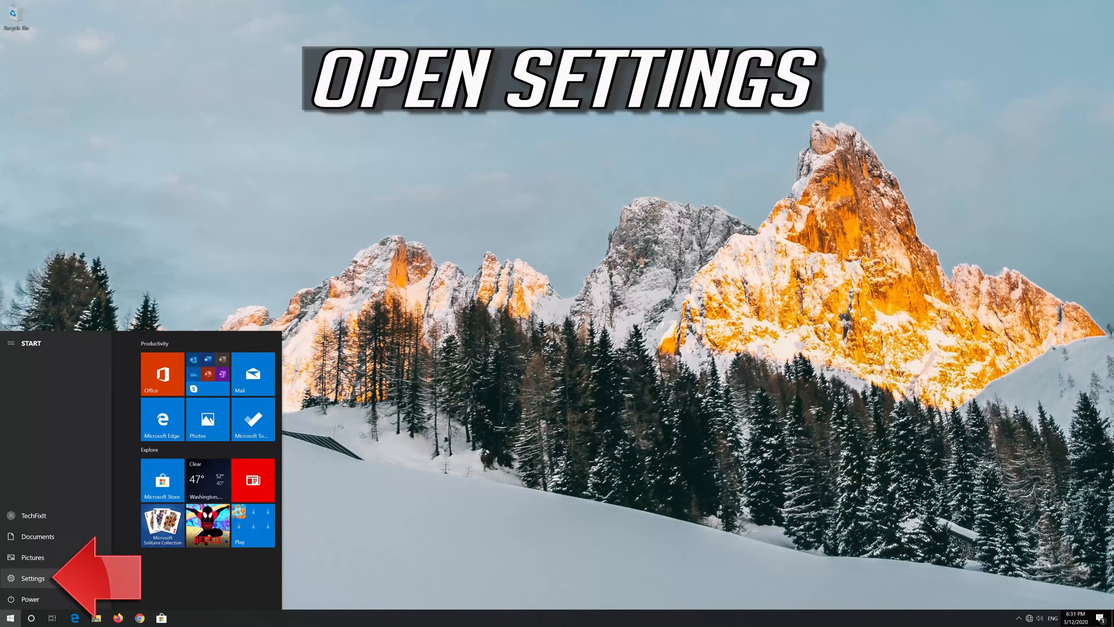
Open Windows Settings from Start and go to Update & Security
click(33, 578)
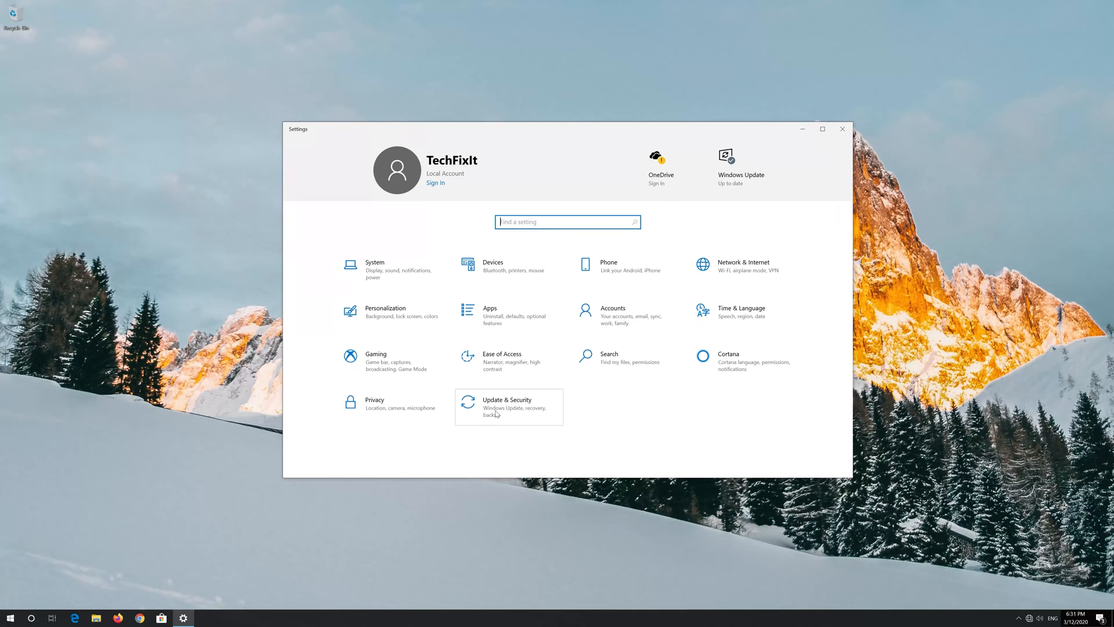
click(508, 406)
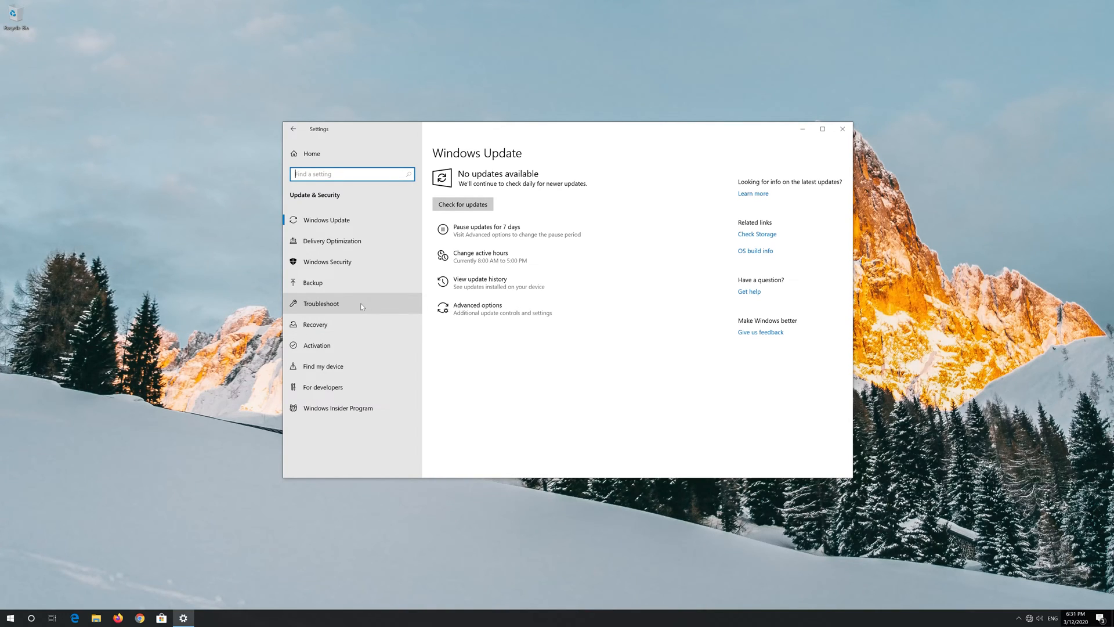
Run the Internet Connections troubleshooter from the Troubleshoot page
click(320, 303)
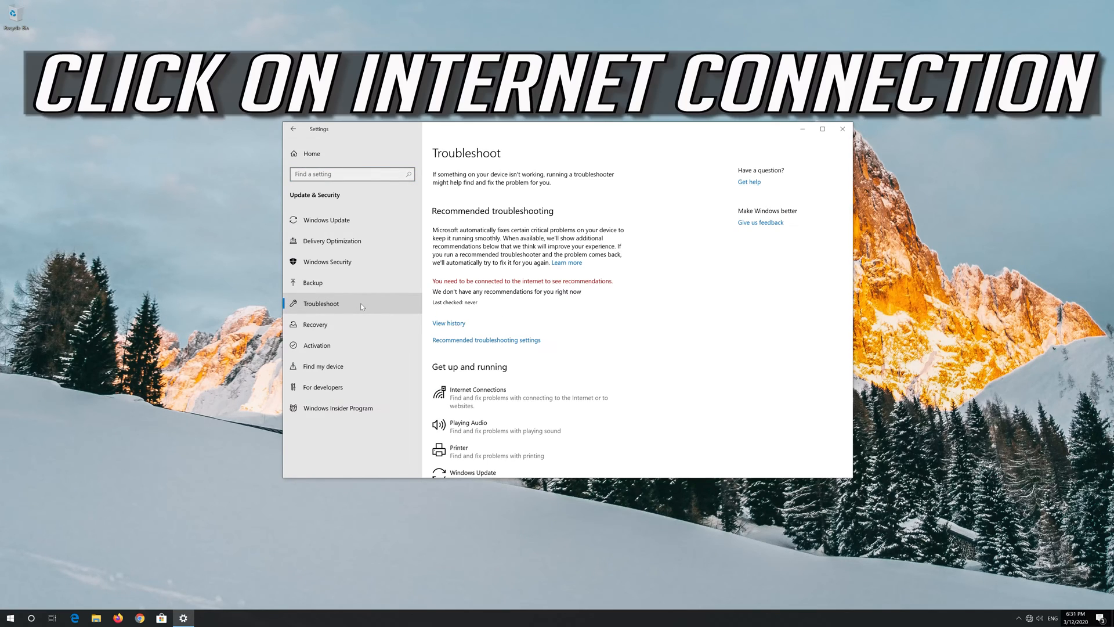
mouse_move(511, 396)
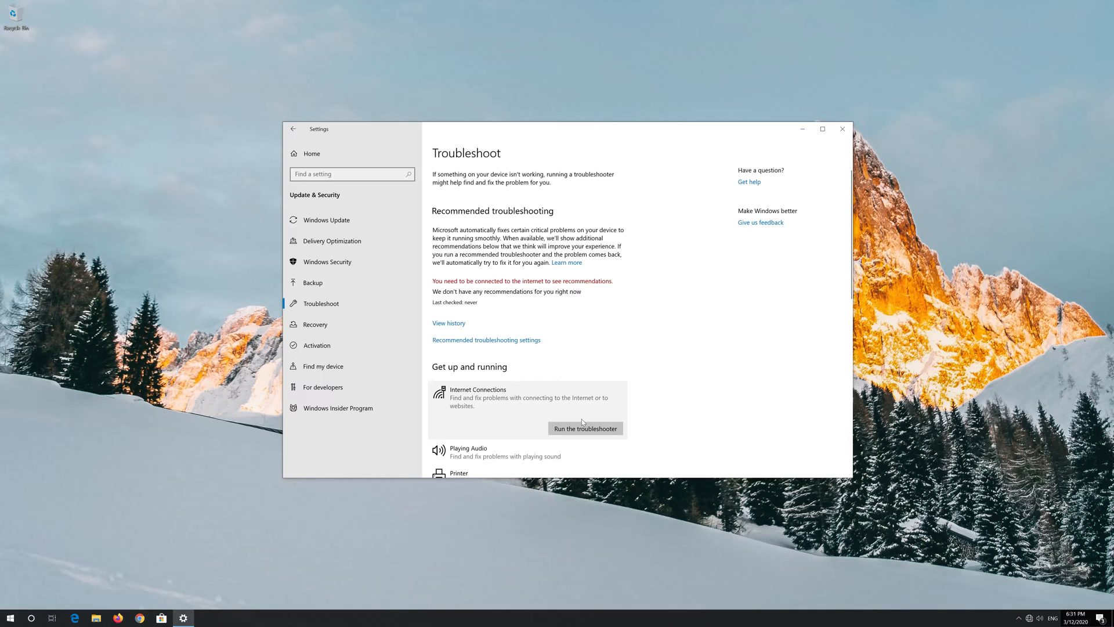
click(585, 427)
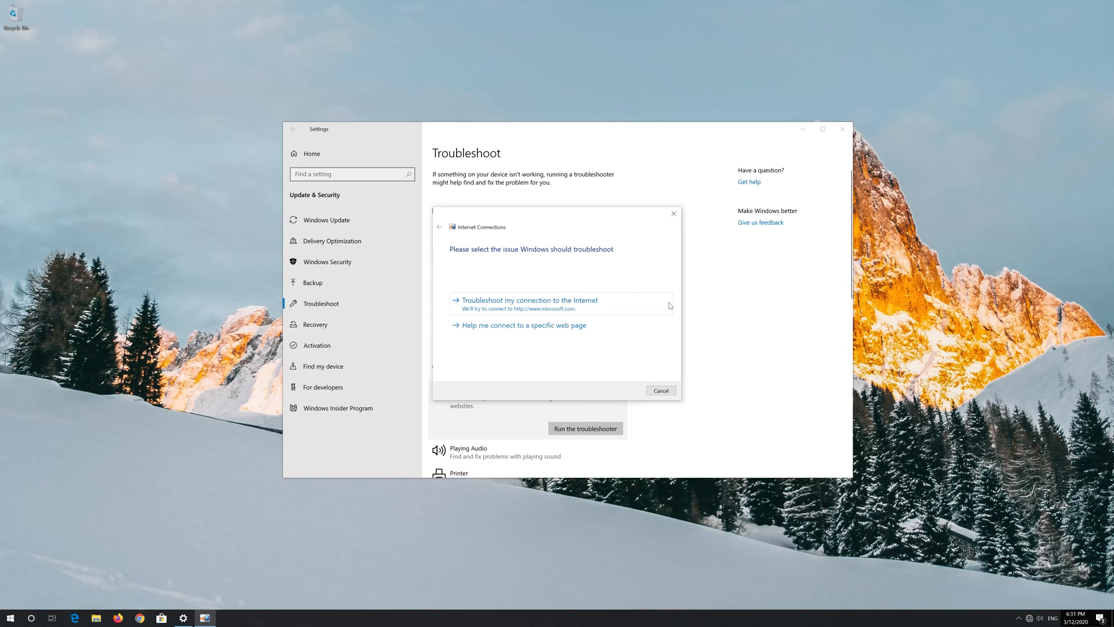
Repair the disabled Ethernet adapter as administrator, then close the troubleshooter and Settings
click(529, 300)
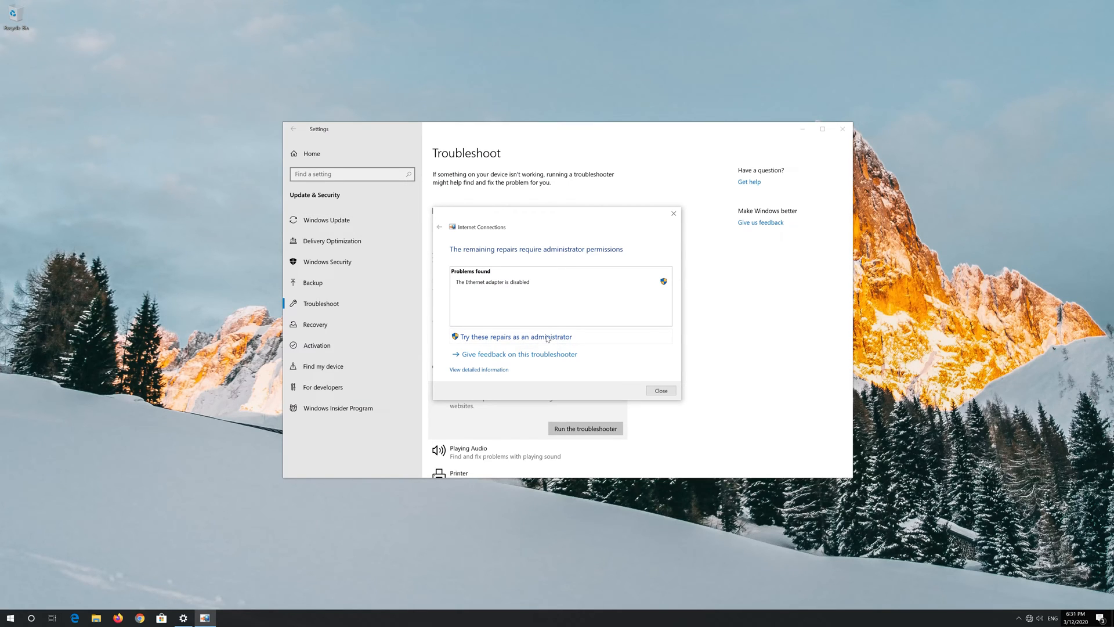
click(516, 336)
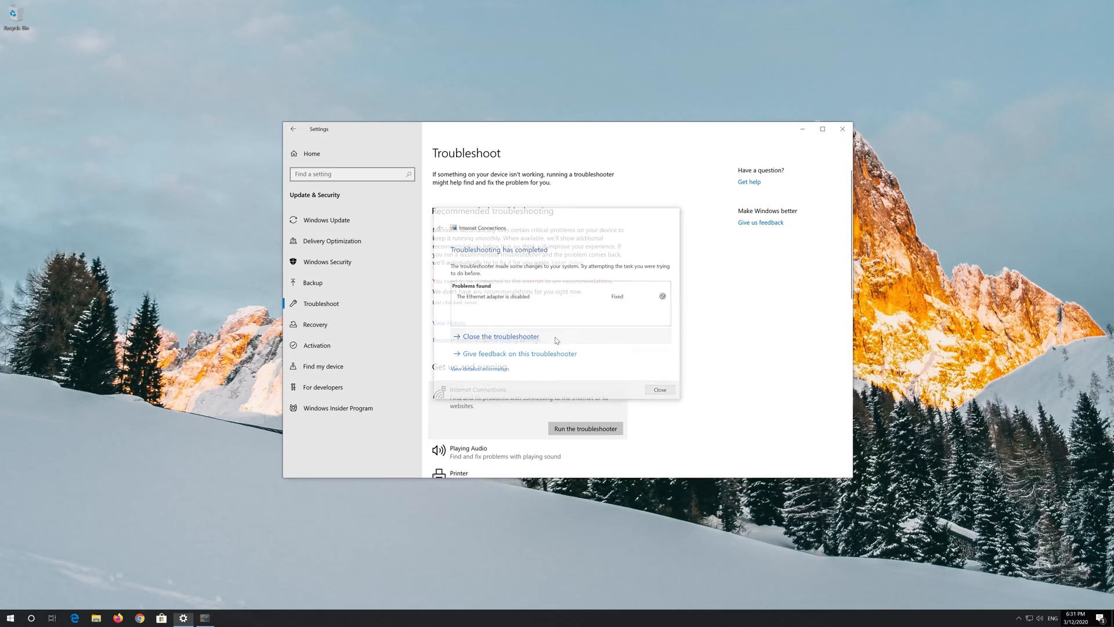
click(500, 336)
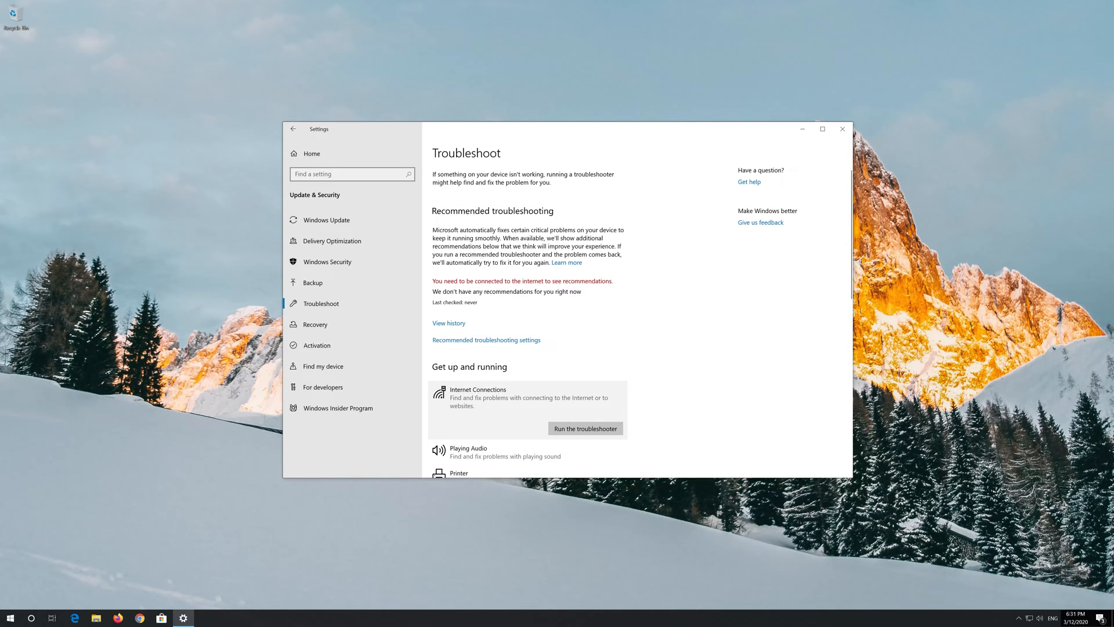
click(843, 129)
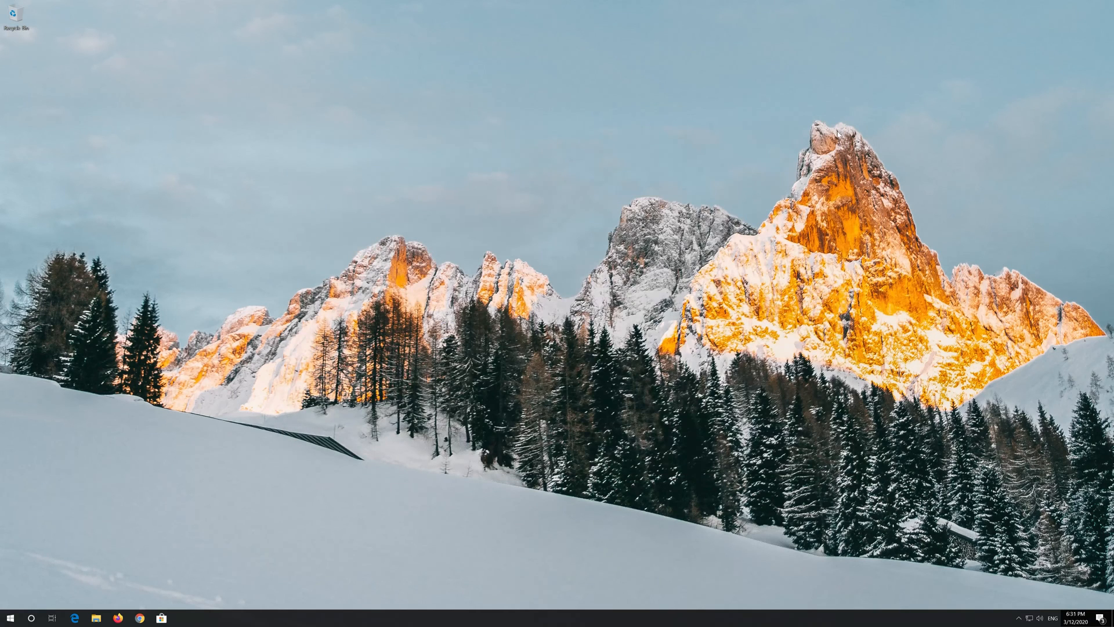
Search Start for cmd and run Command Prompt as administrator, approving UAC
click(9, 617)
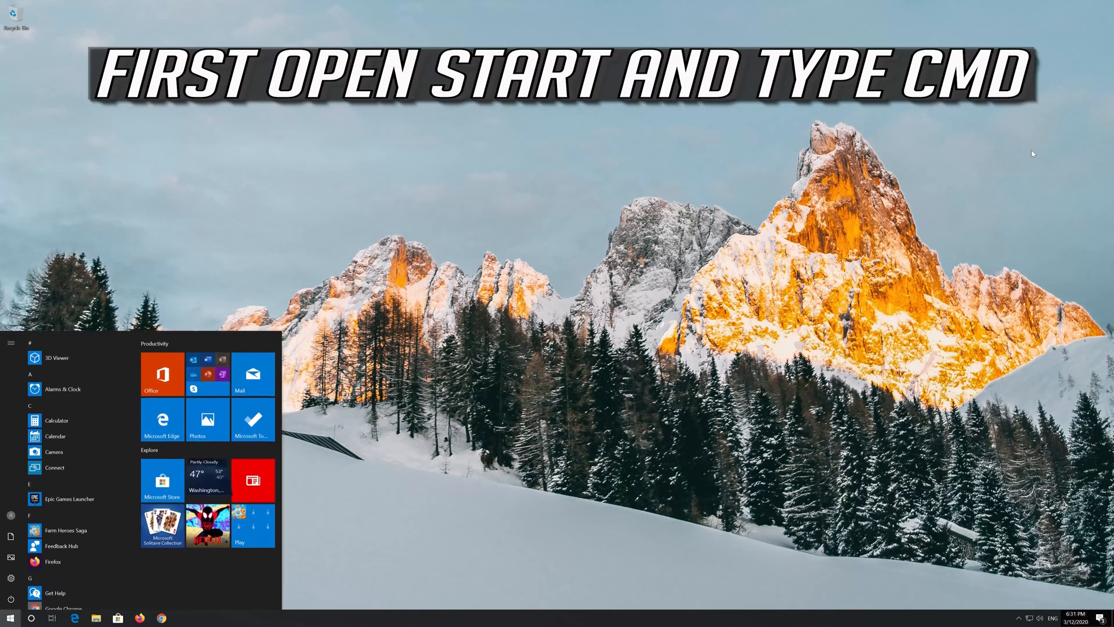
text(cmd)
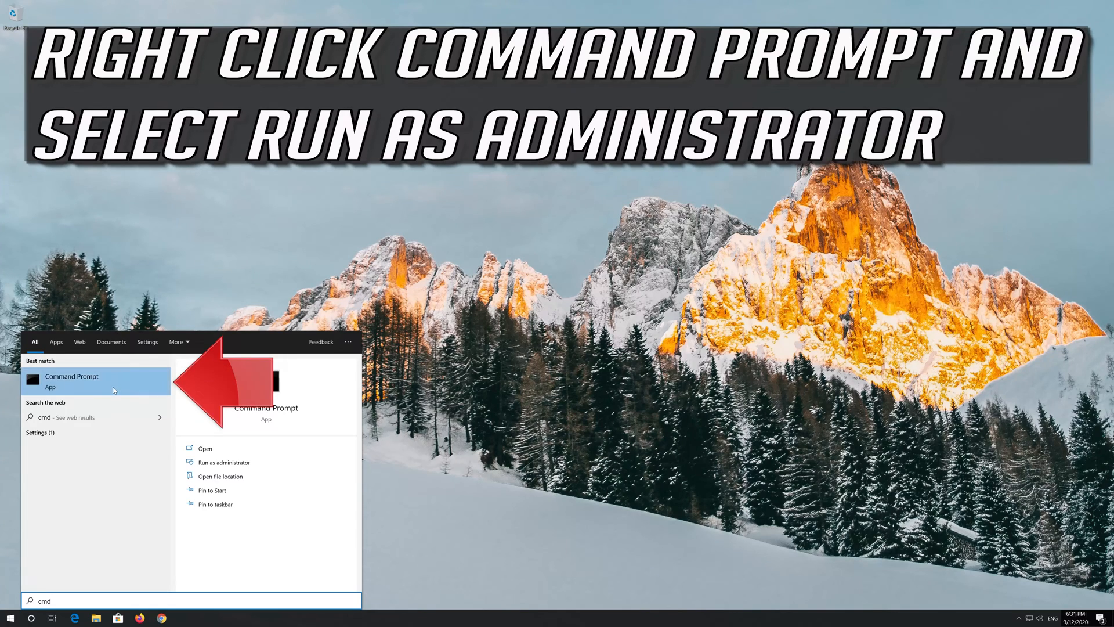
right_click(96, 382)
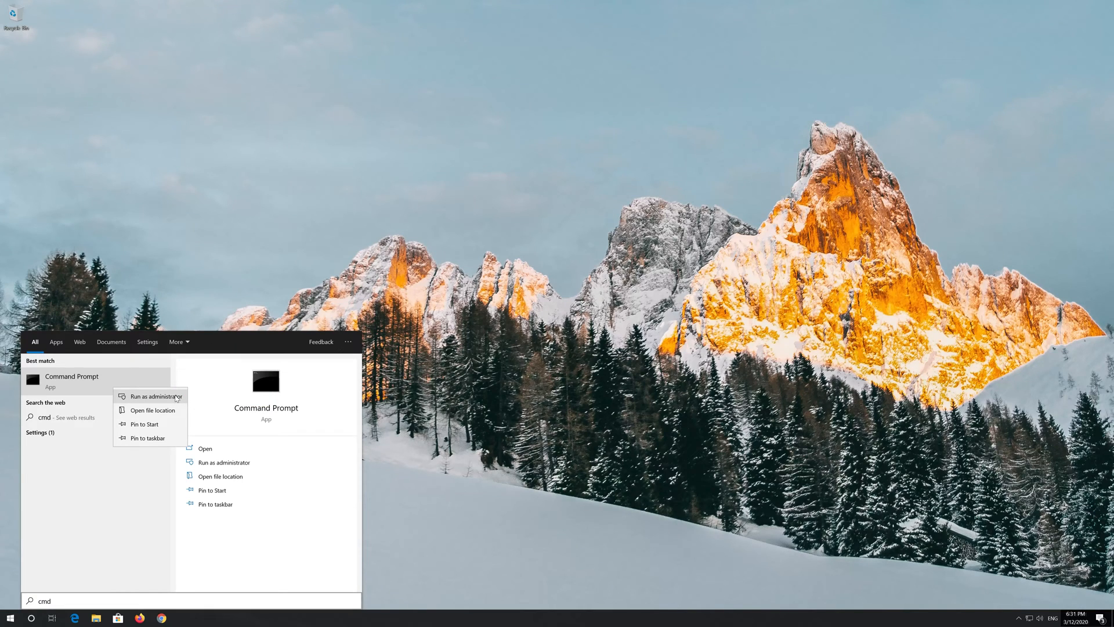
click(149, 396)
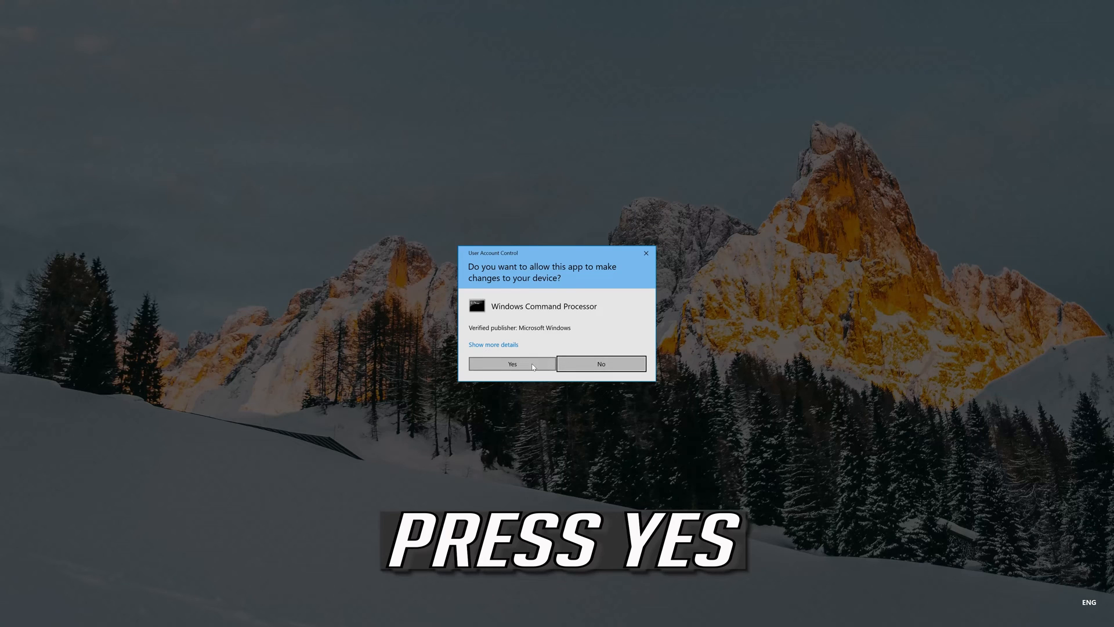
click(512, 364)
text(nets)
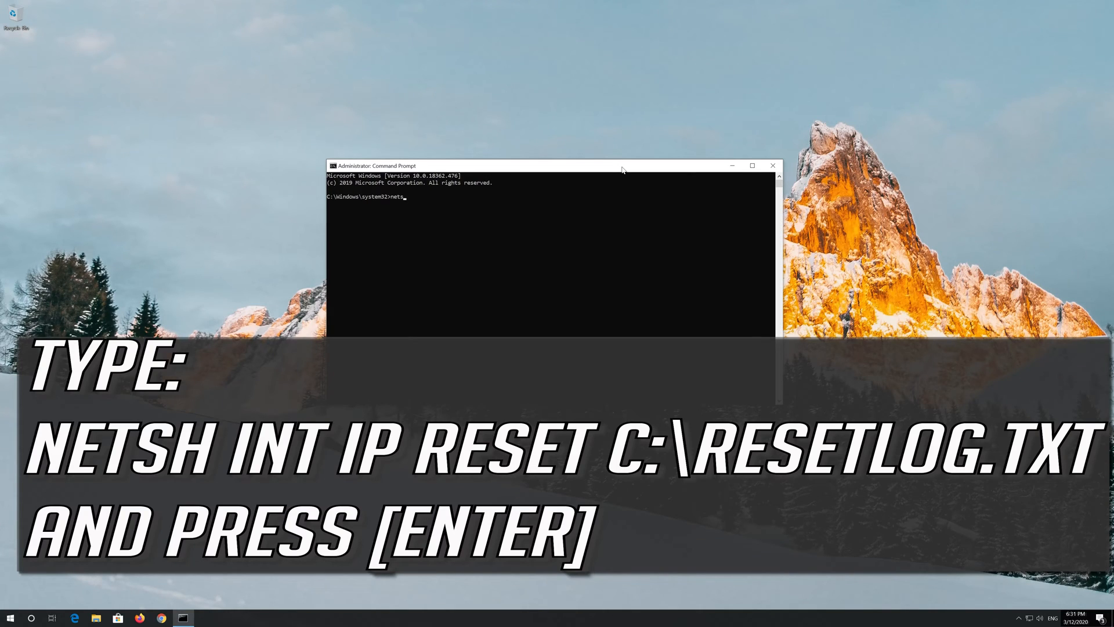
Run netsh int ip reset, logging to c:\resetlog.txt
text(h)
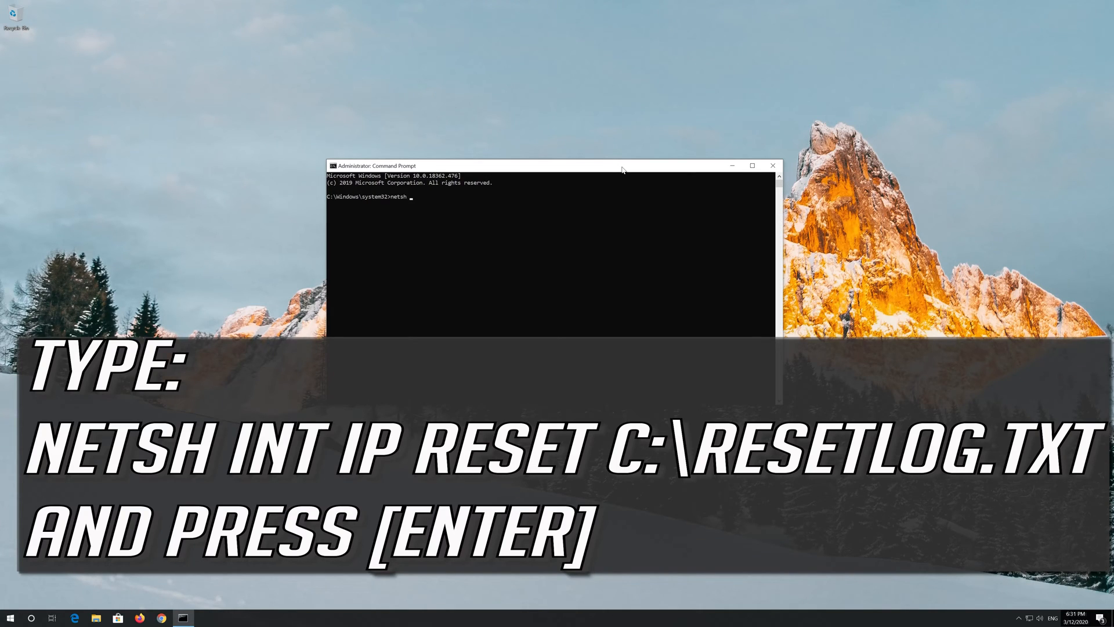
text(int)
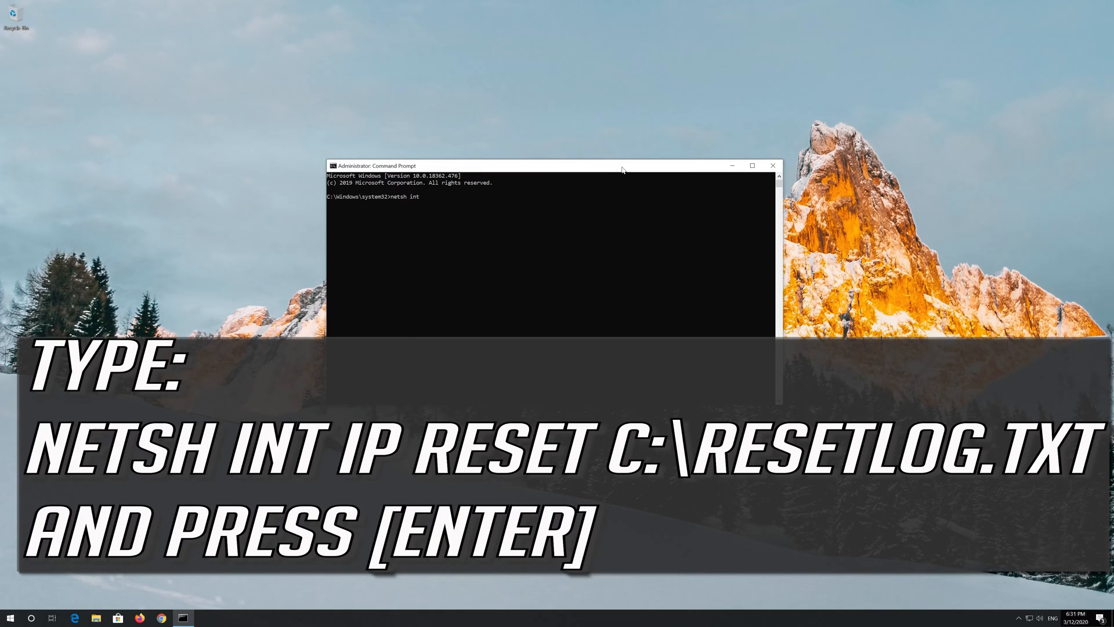
text(ip)
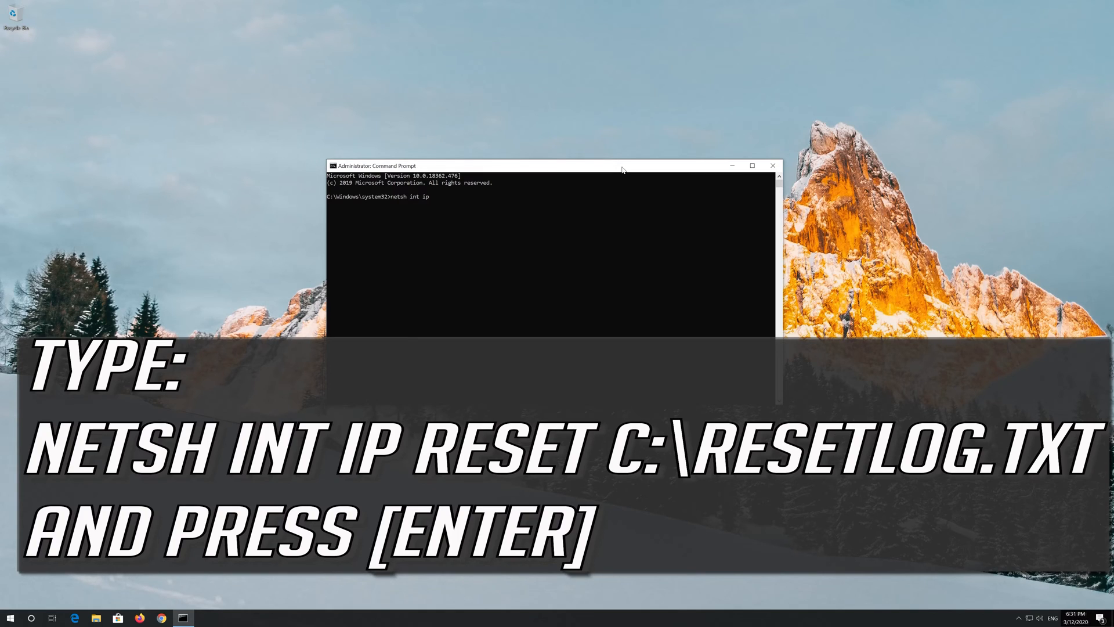
text(reset C:\rese)
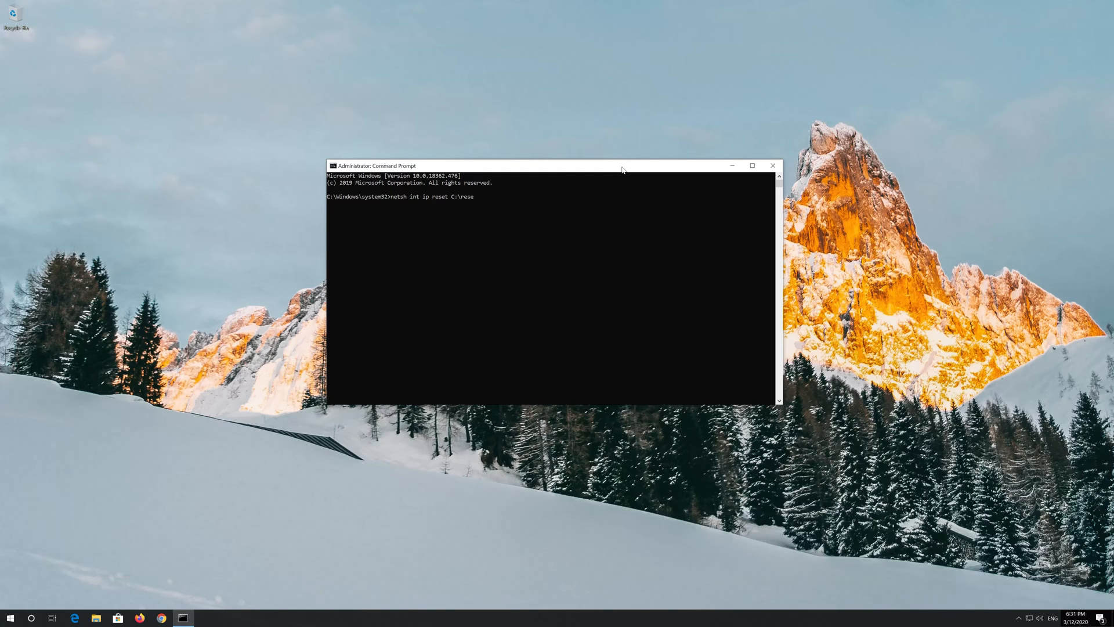
text(tlo)
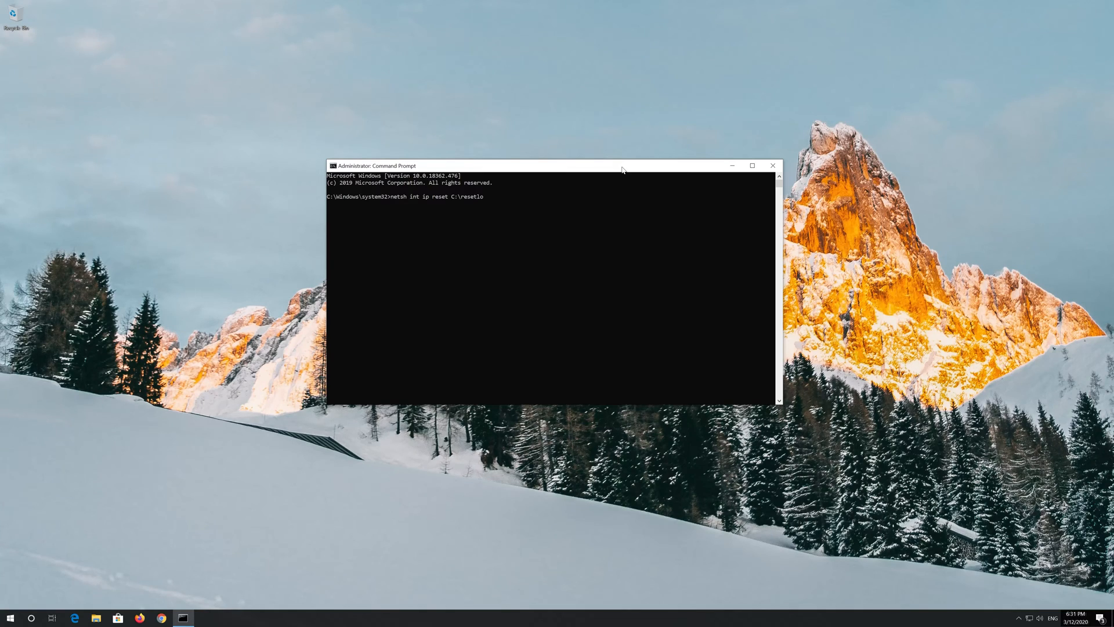
text(g.)
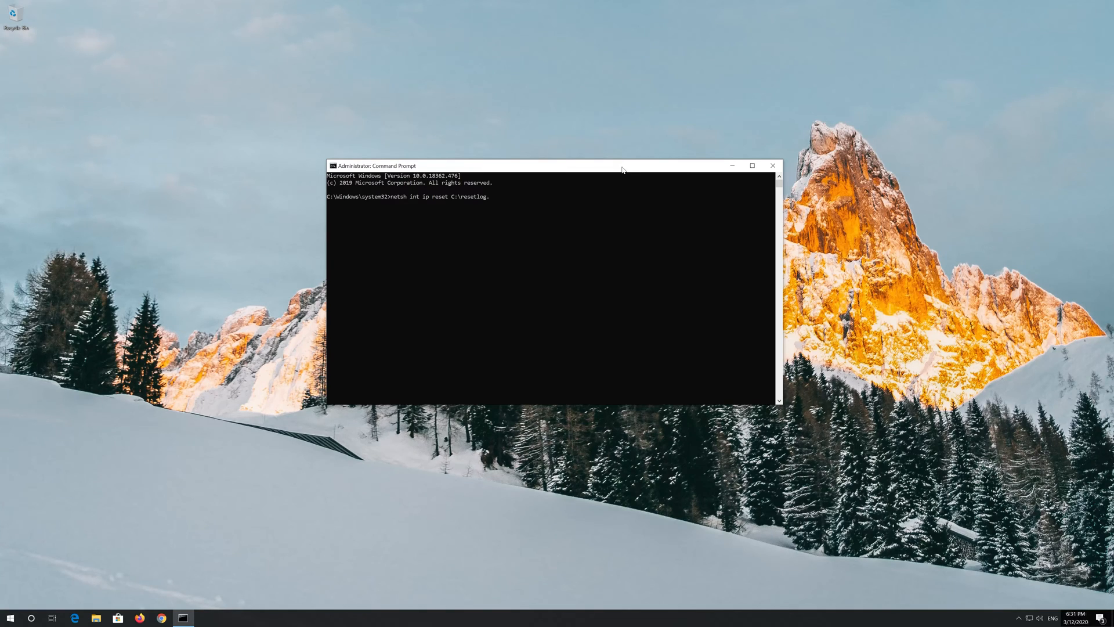
text(txt)
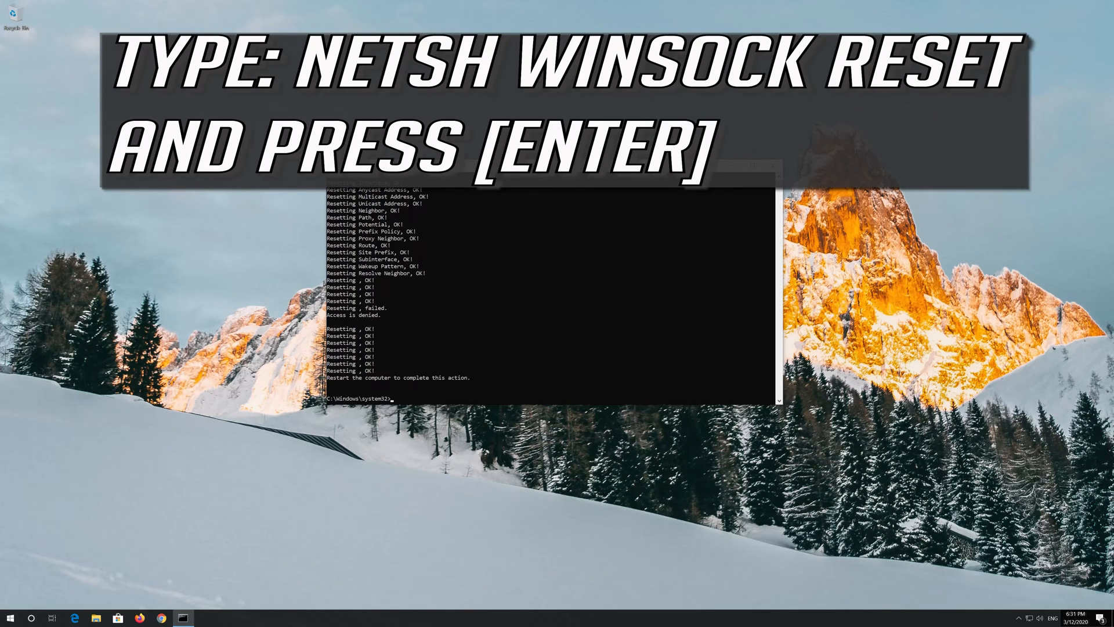
Run netsh winsock reset to reset the Winsock catalog
text(netsh)
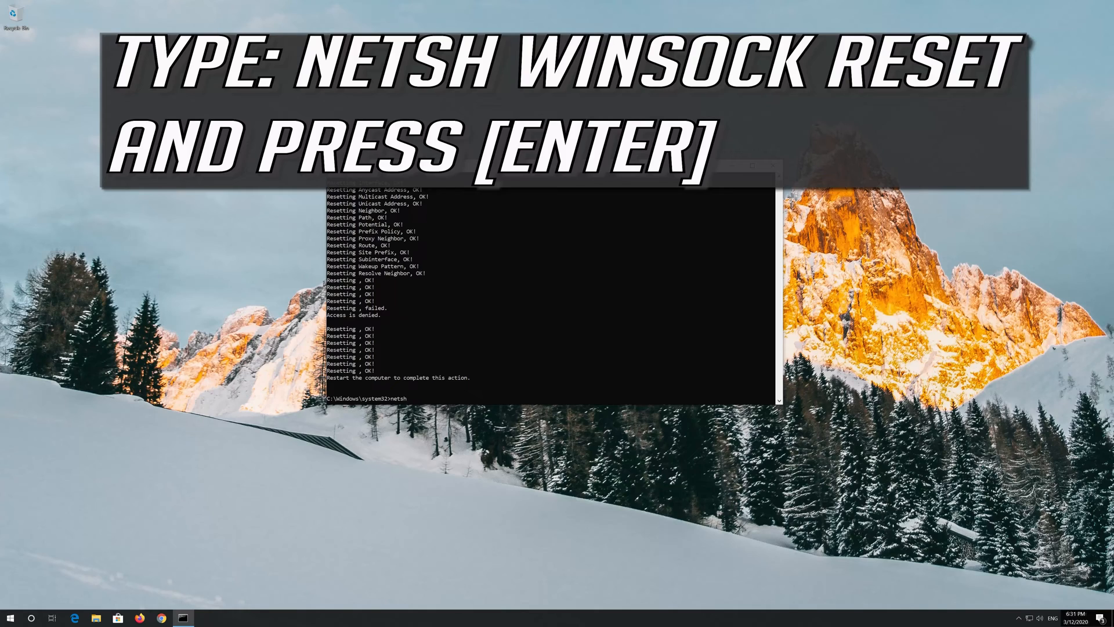
text(w)
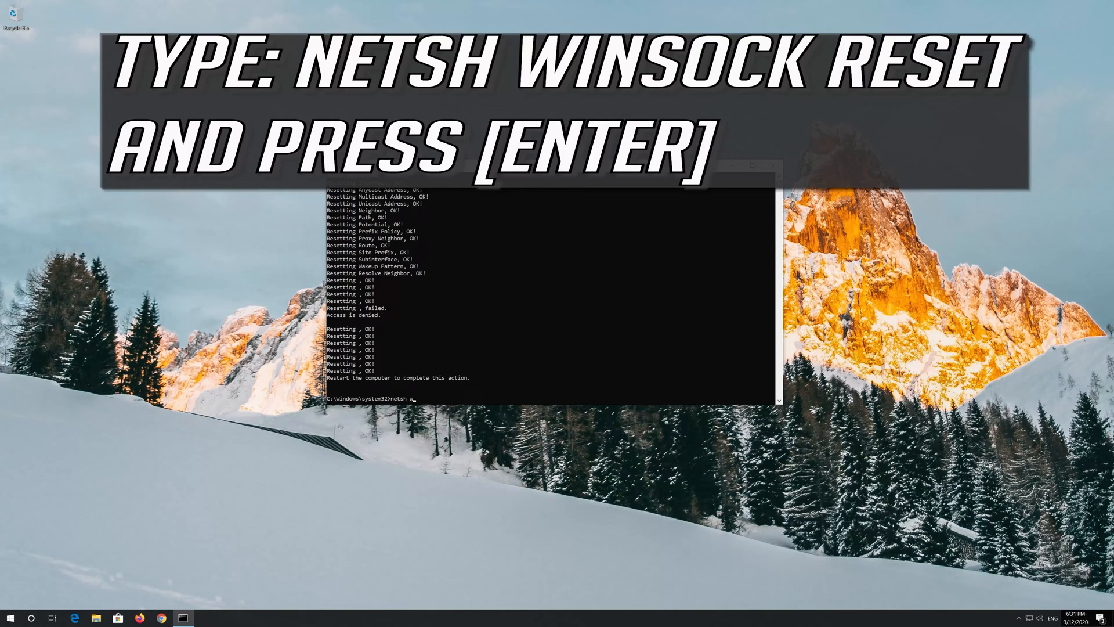
text(insock)
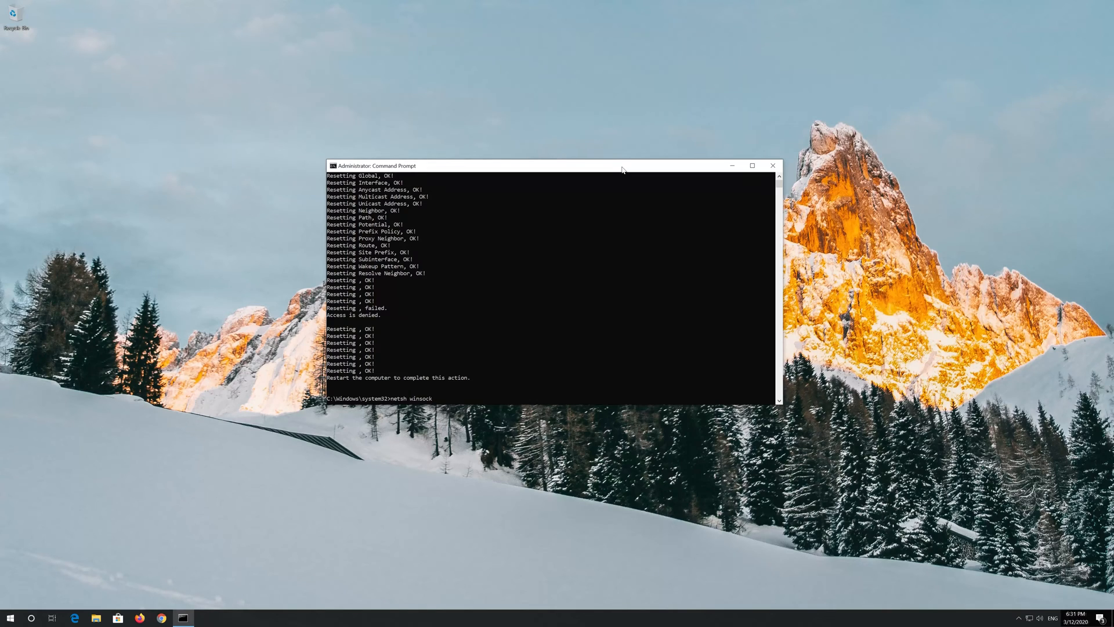
text(reset)
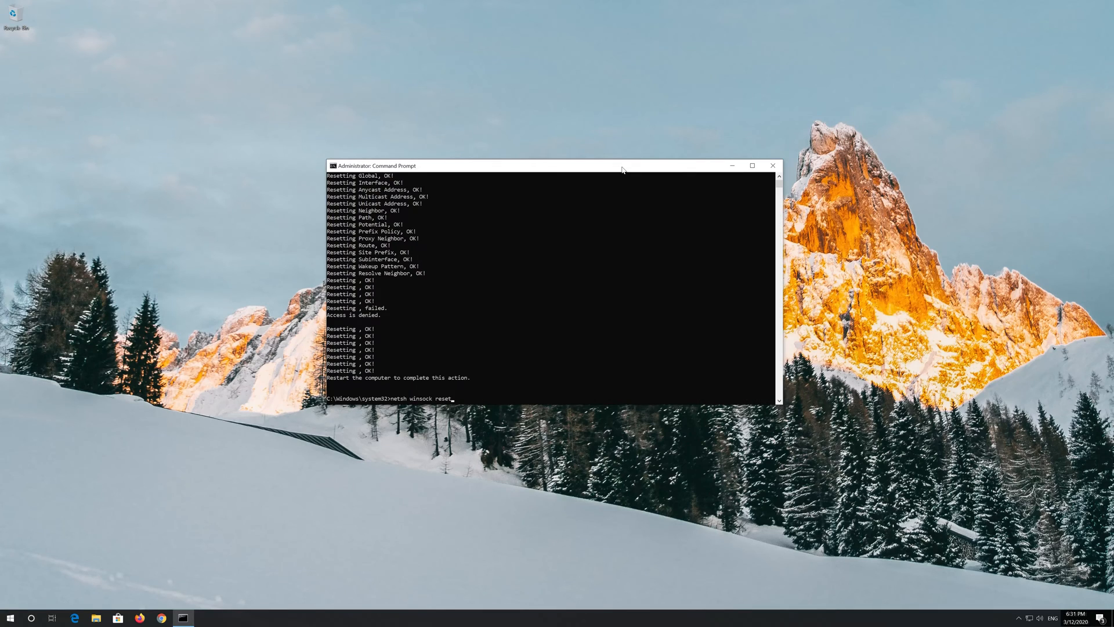
key(enter)
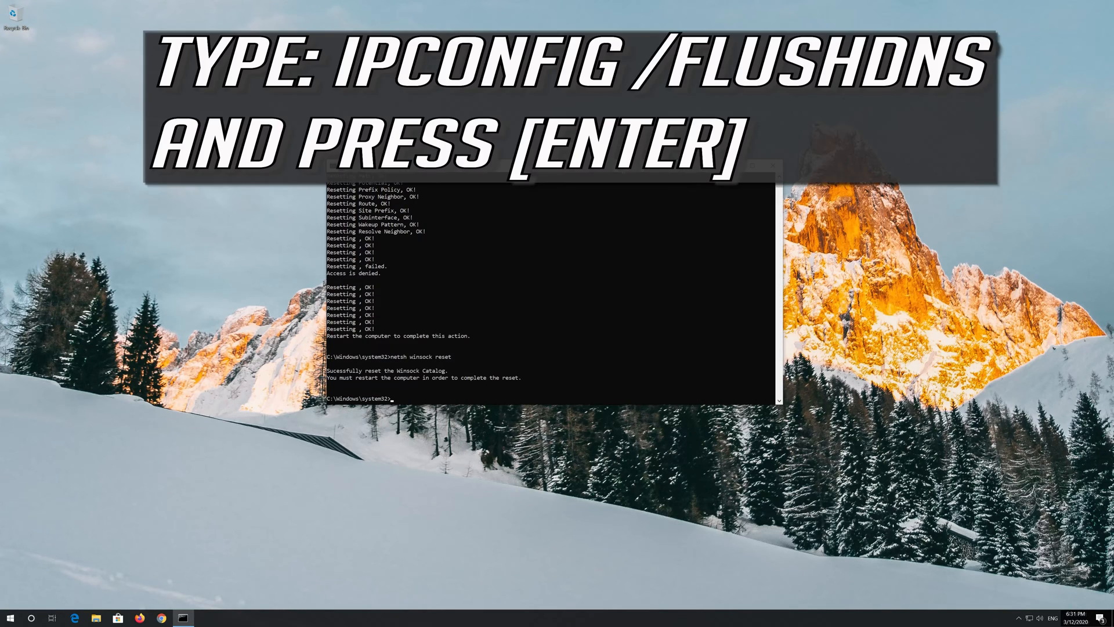
text(i)
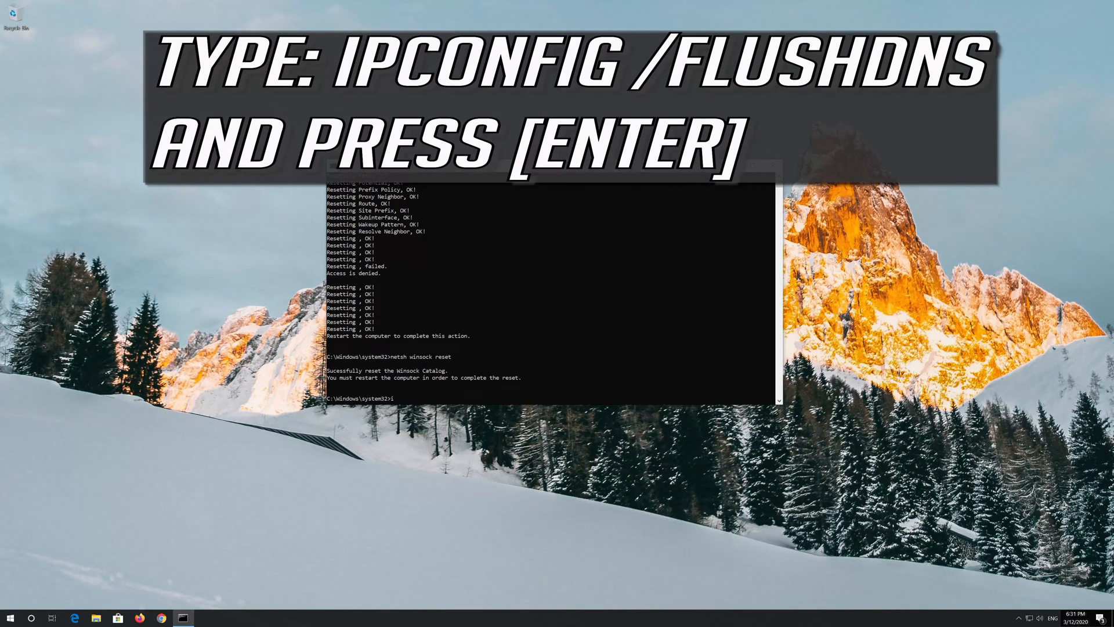
Run ipconfig /flushdns and close Command Prompt, returning to the Start menu
text(ipconfig /flush)
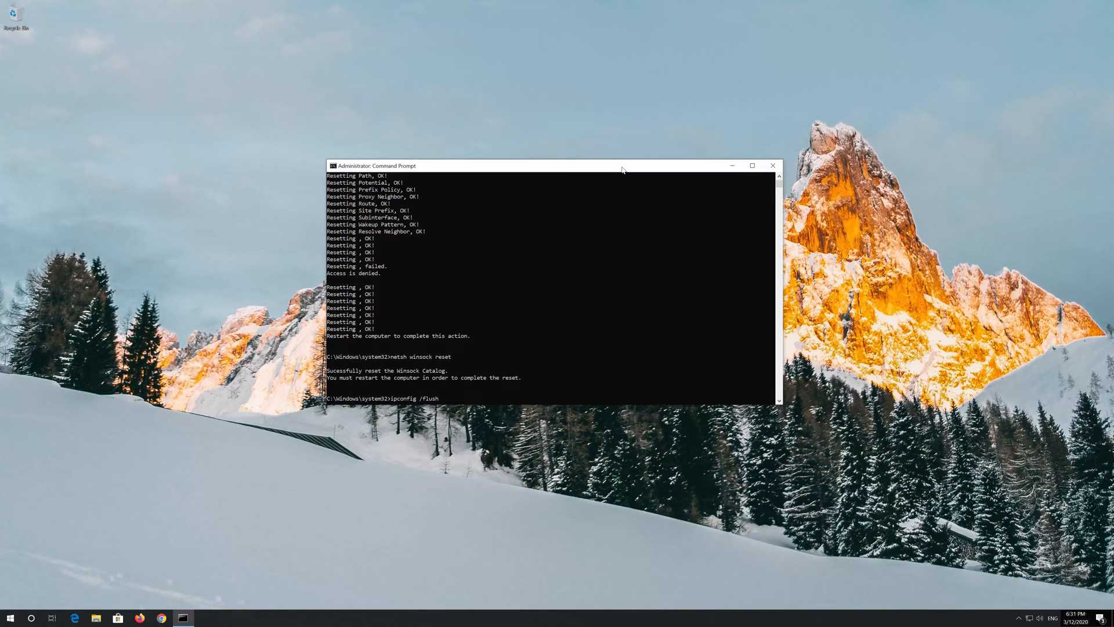
text(dns)
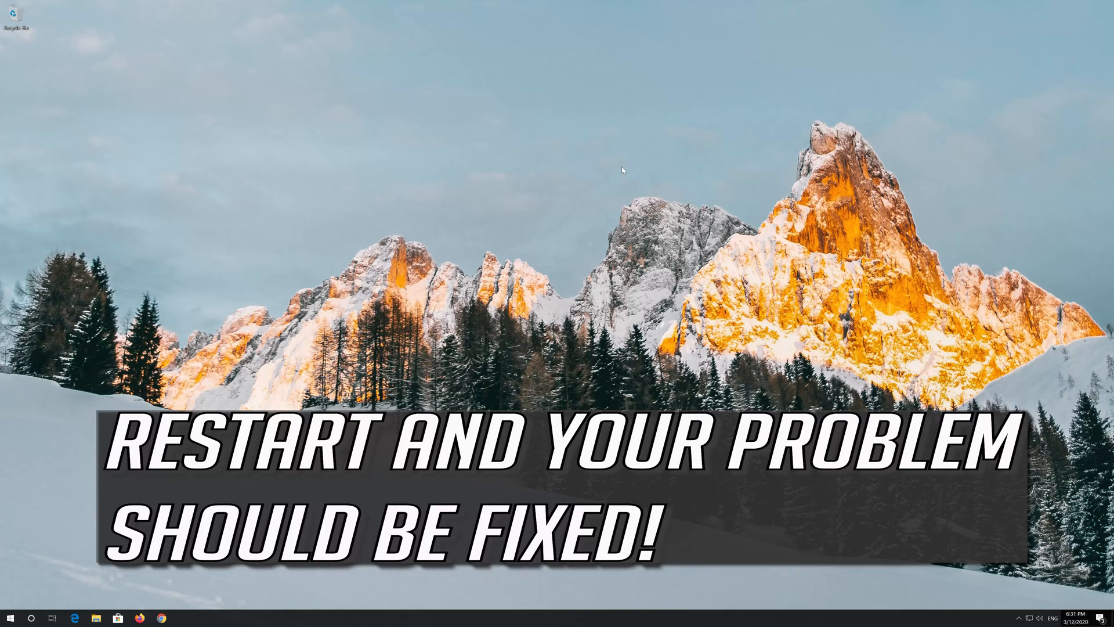
click(10, 615)
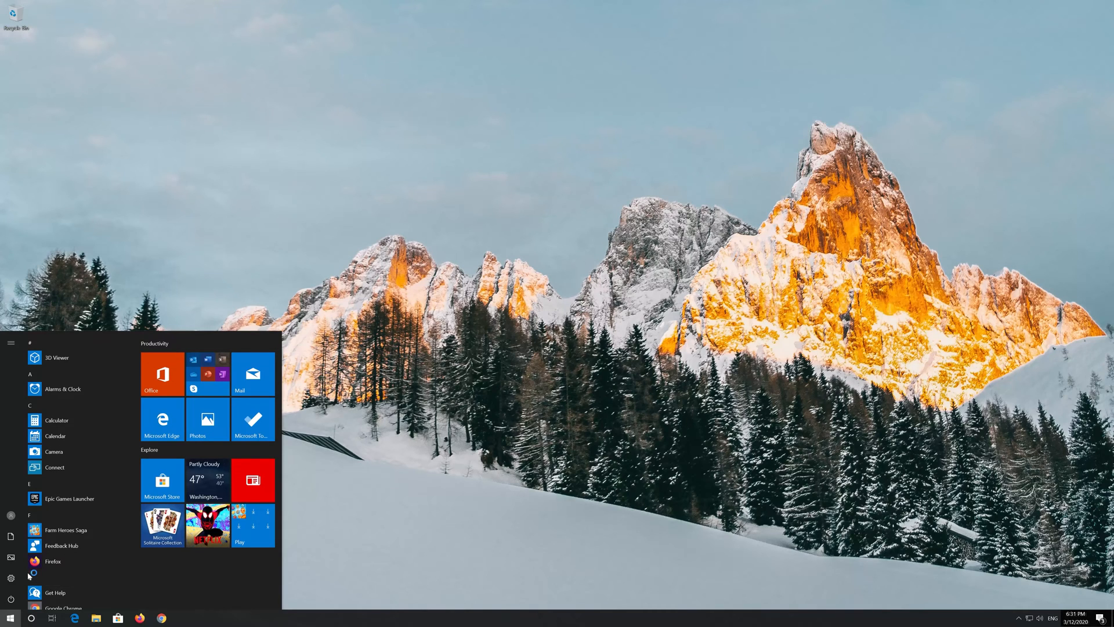
Open Control Panel and go through Network and Sharing Center to the adapter settings
text(control panel)
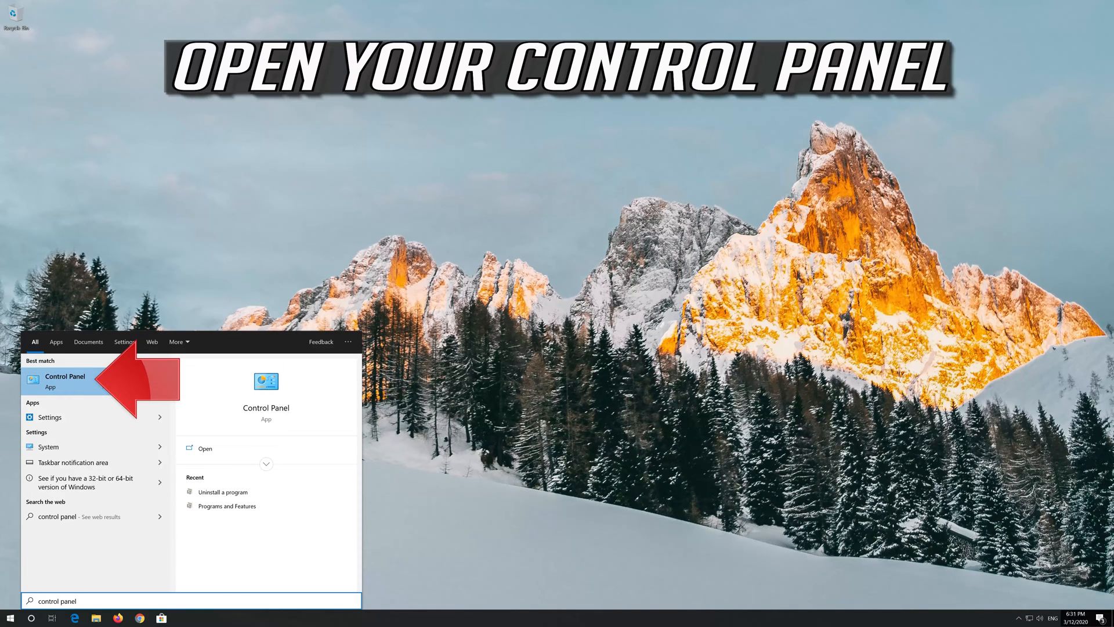
click(65, 377)
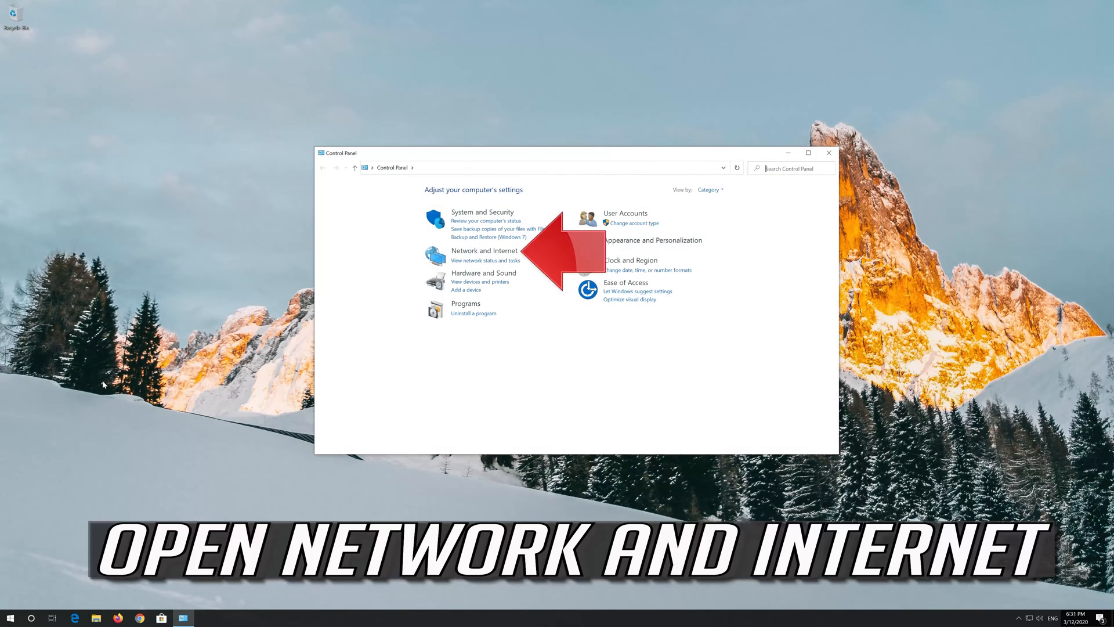
mouse_move(199, 325)
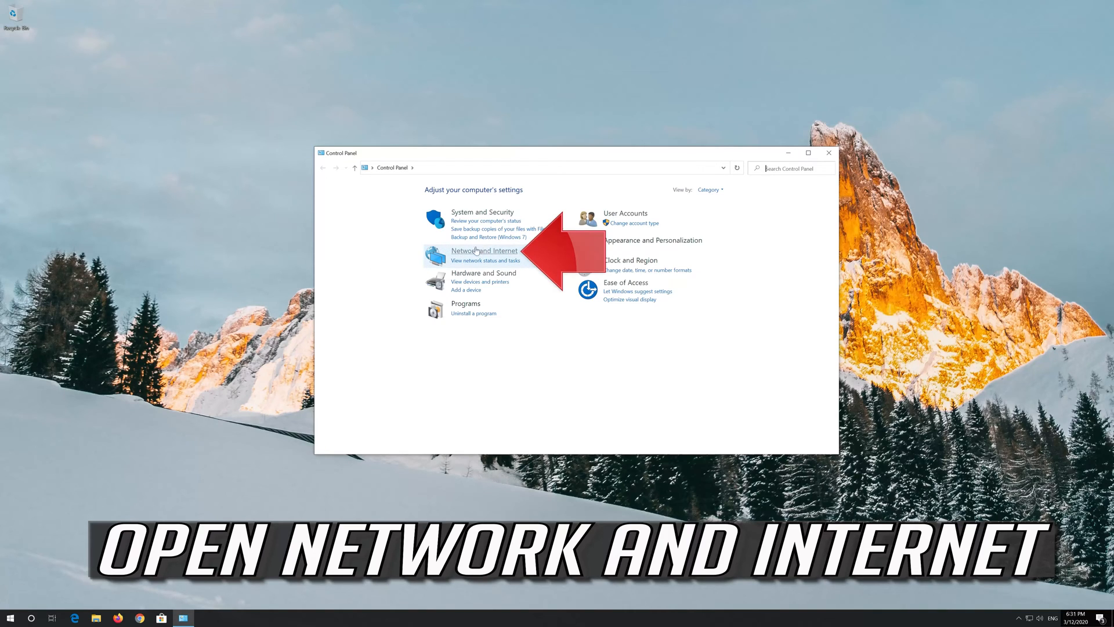
click(485, 250)
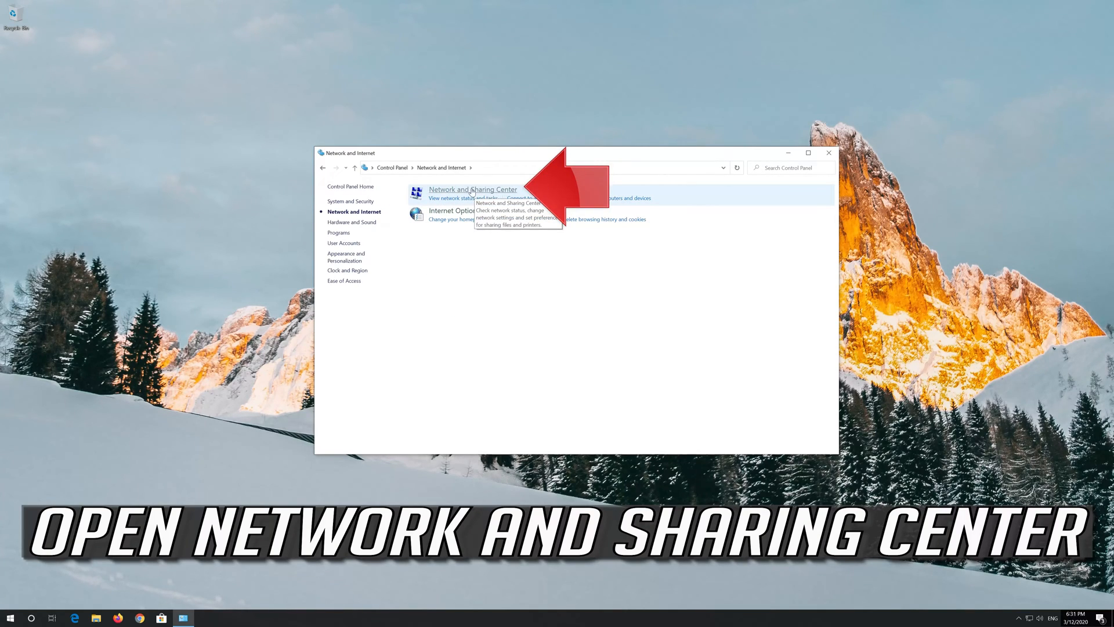
click(472, 189)
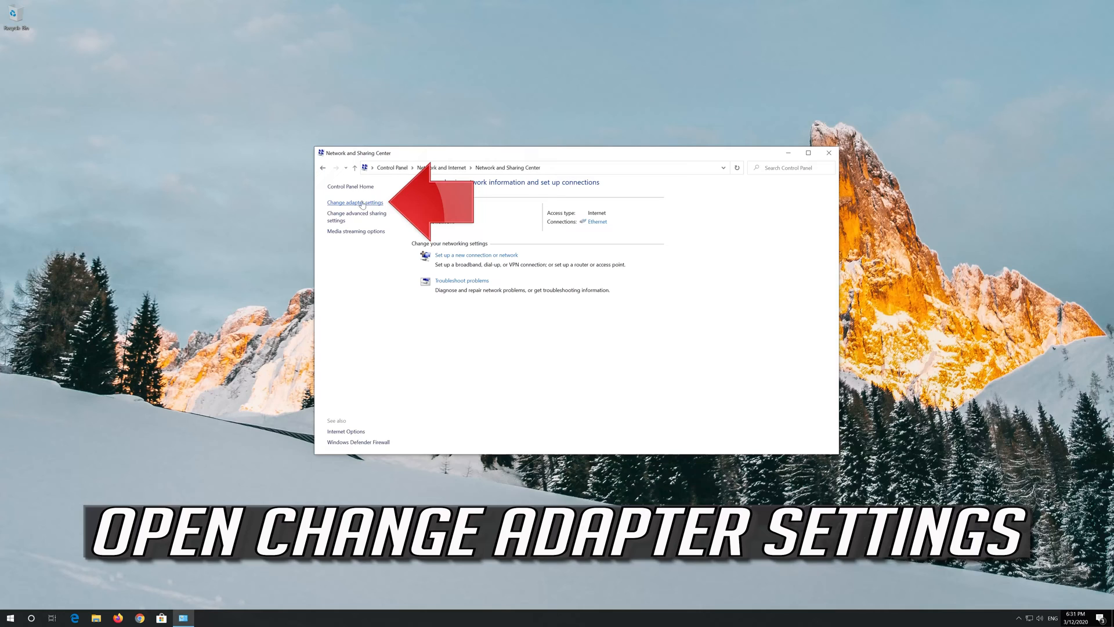
click(355, 203)
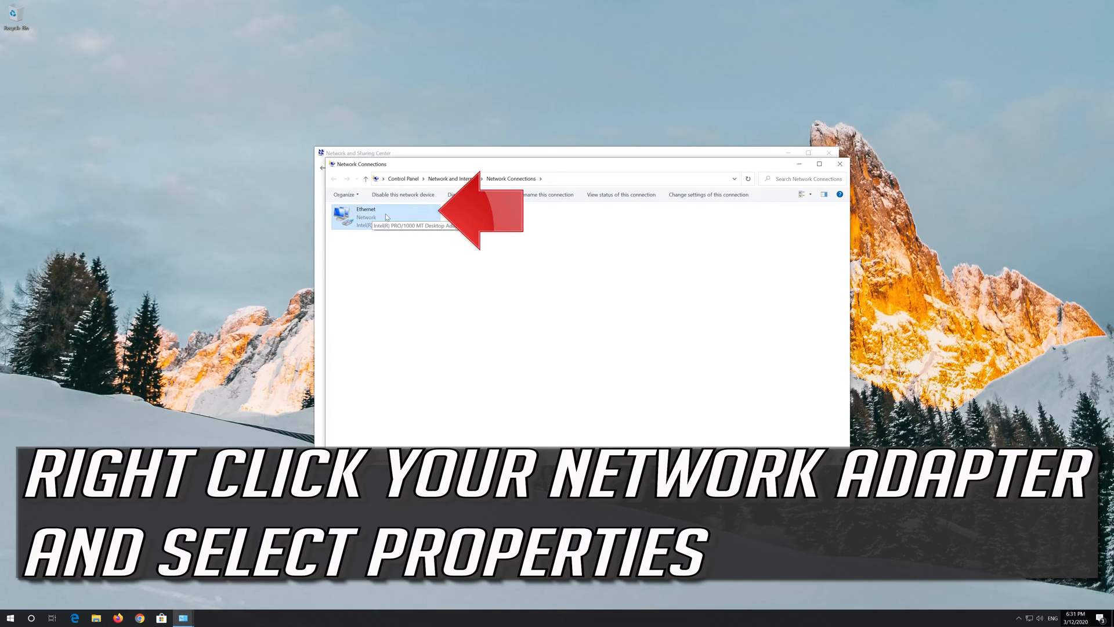
Open Ethernet Properties and then the Internet Protocol Version 4 (TCP/IPv4) properties
right_click(365, 216)
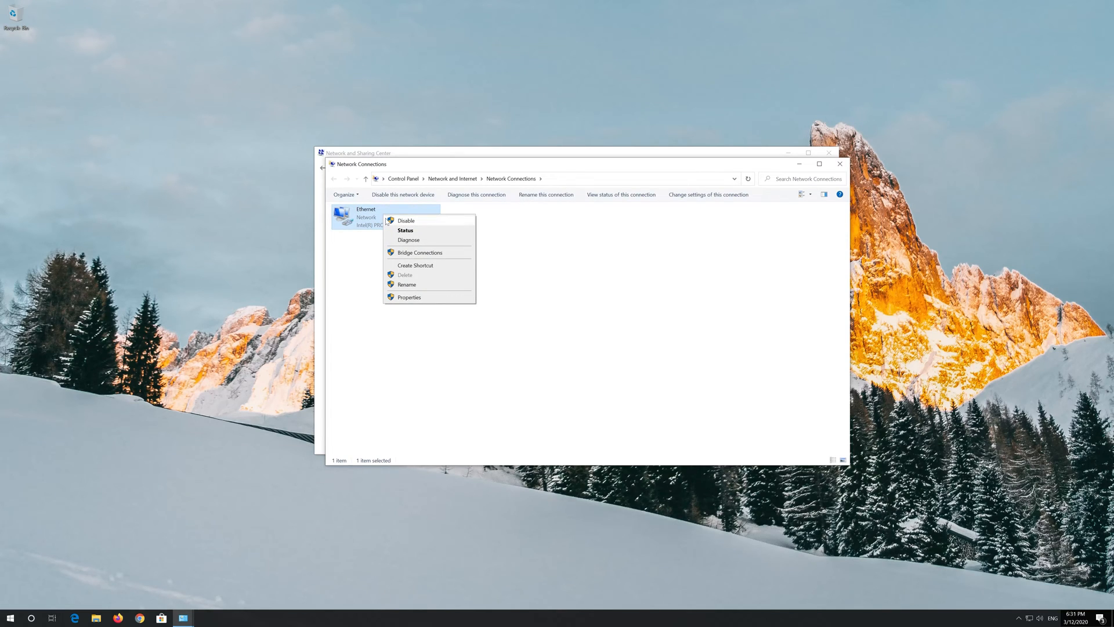
click(410, 297)
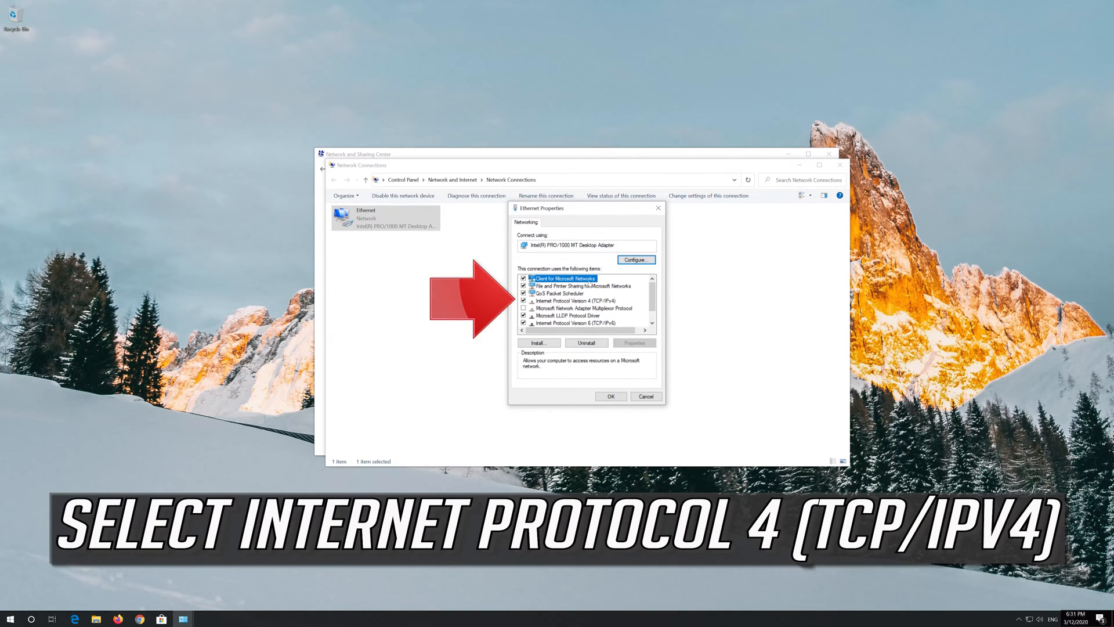
click(572, 300)
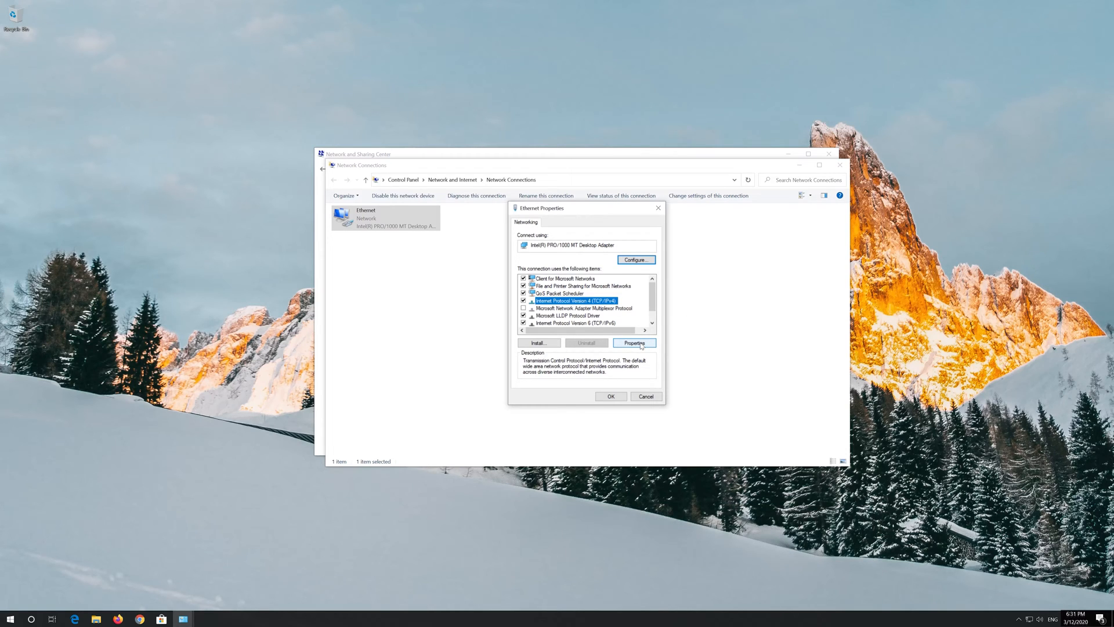
click(633, 343)
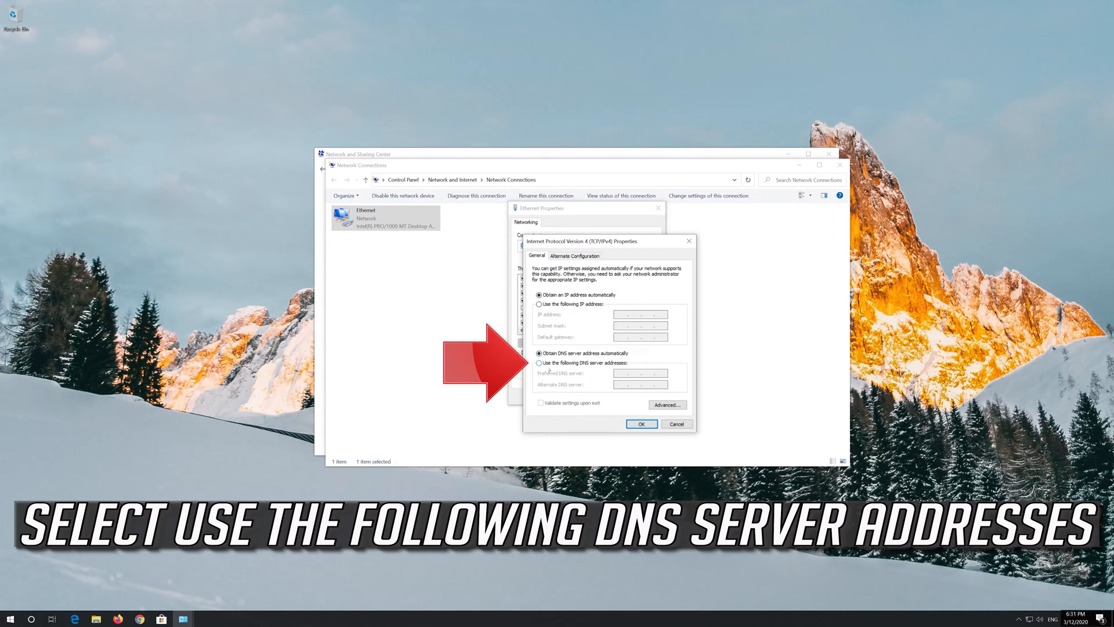
Set the IPv4 DNS servers to 1.1.1.1 and 1.0.0.1 and confirm
click(540, 363)
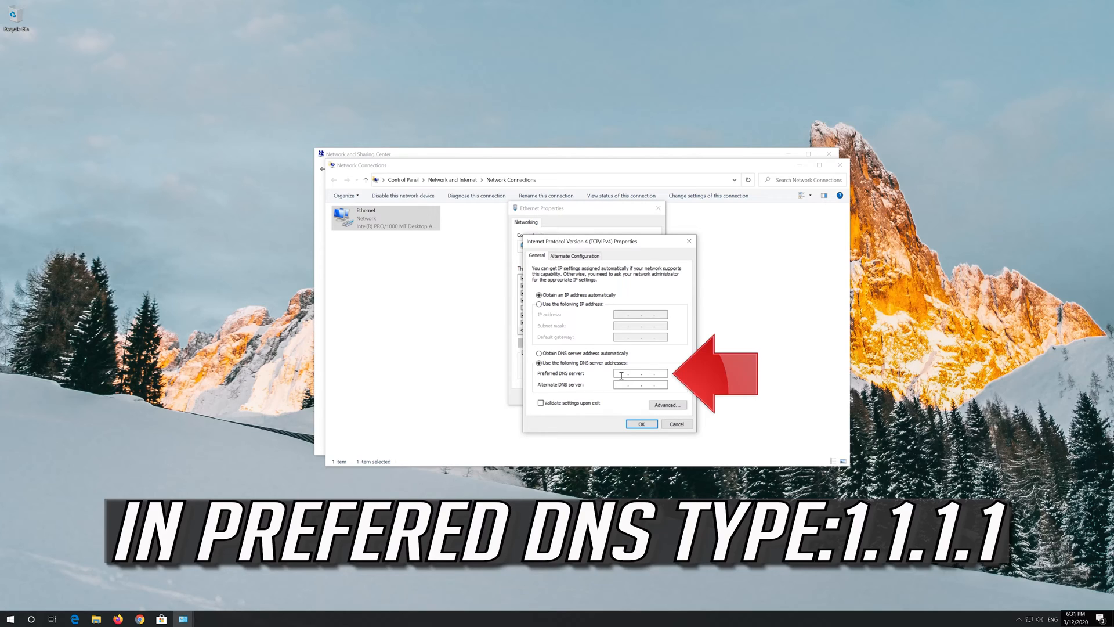
text(1.1..)
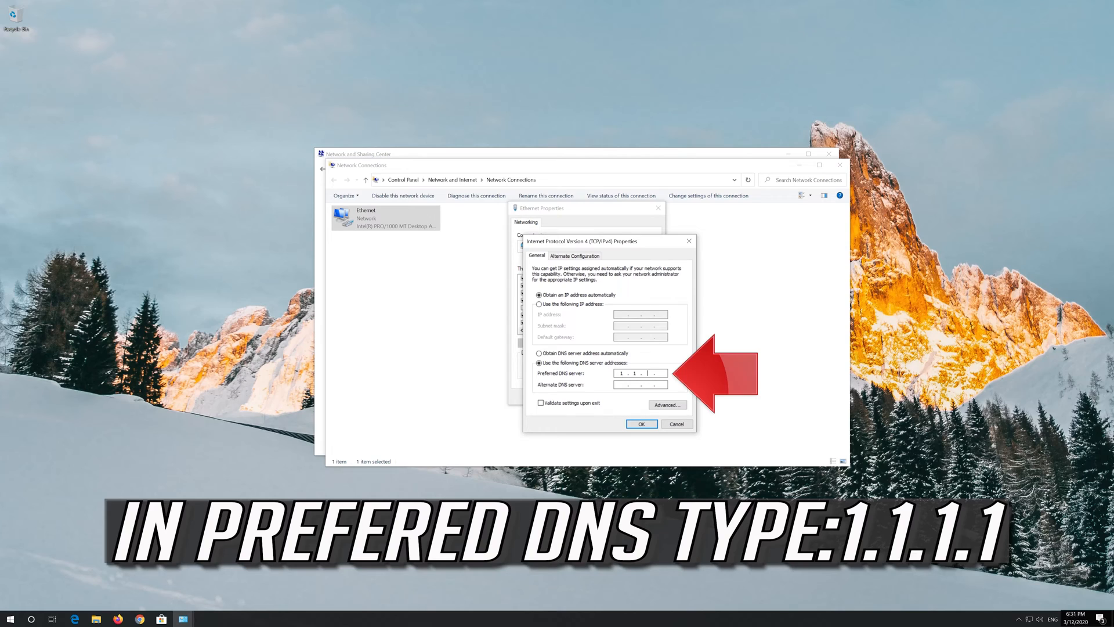
text(1.1.1.1)
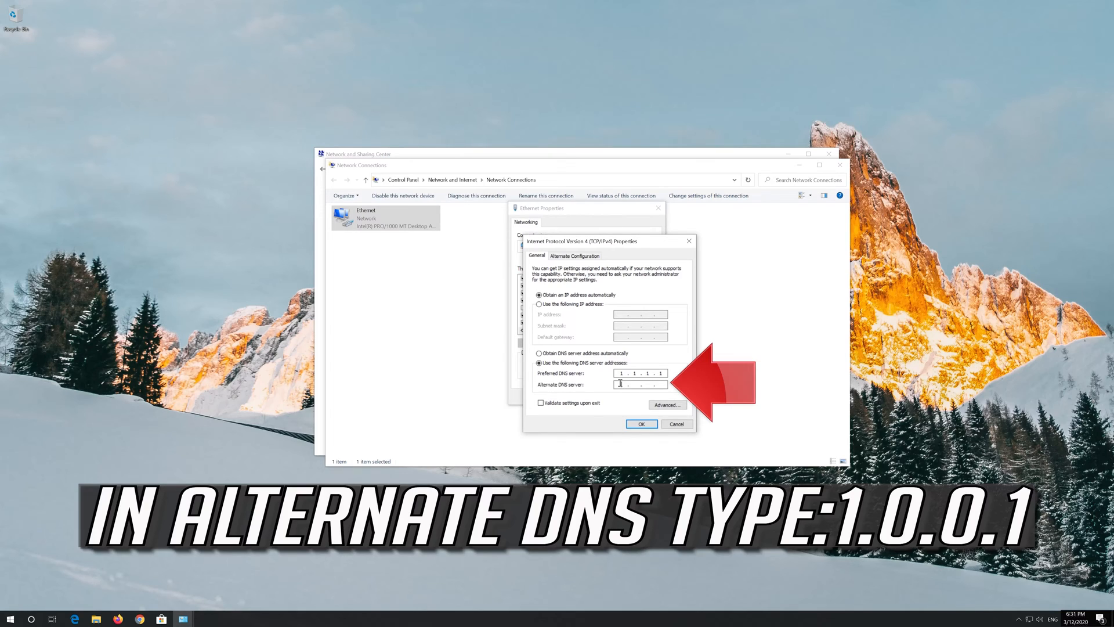
text(1.0.0.1)
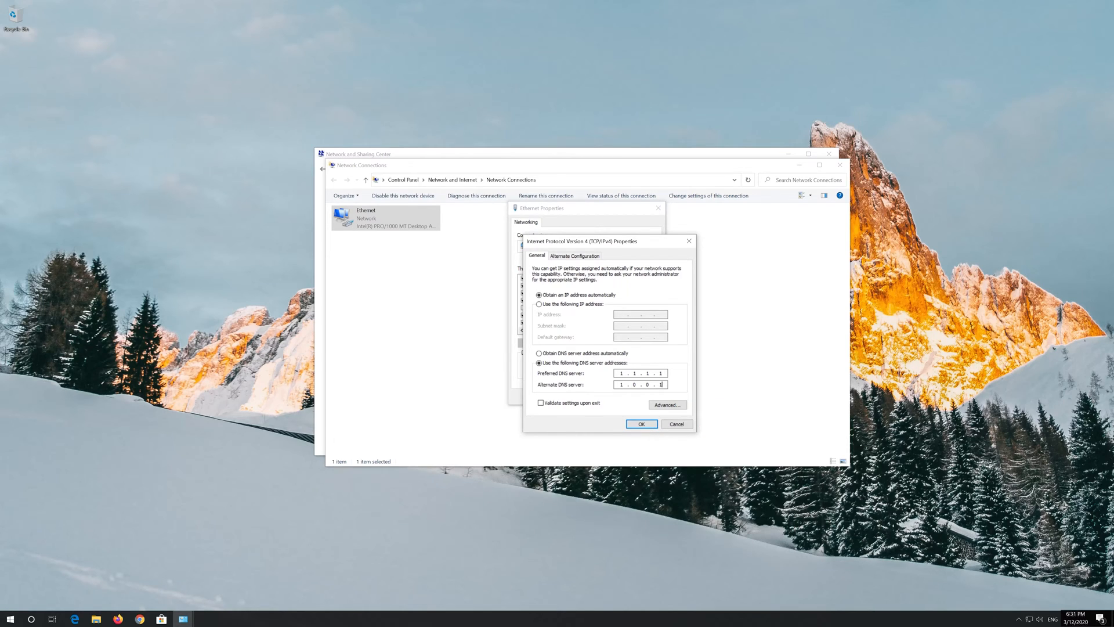
click(640, 423)
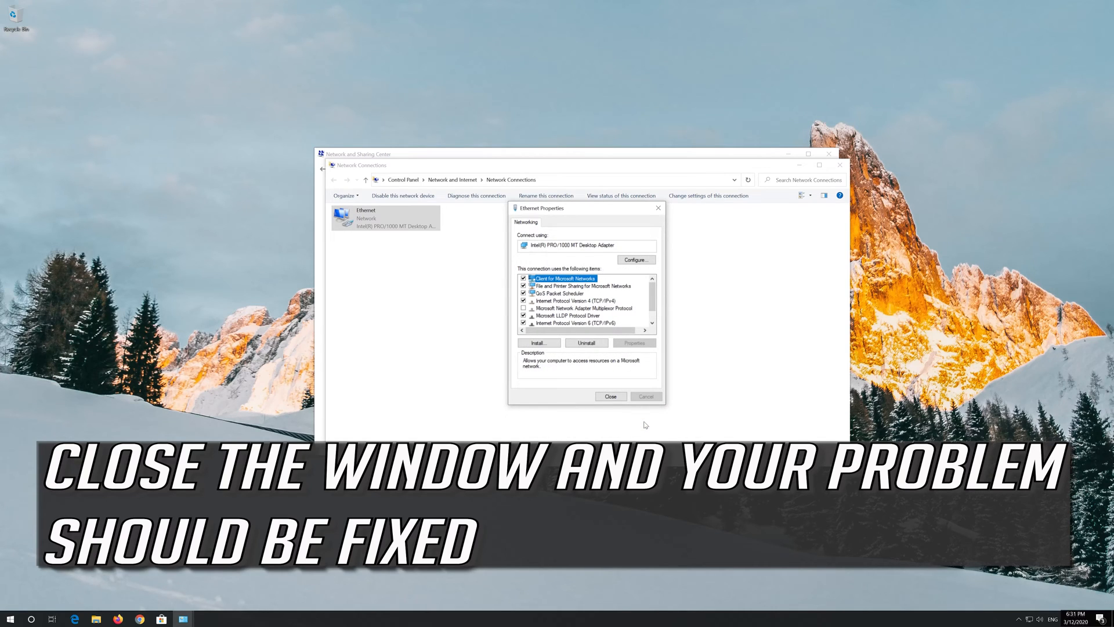
mouse_move(630, 407)
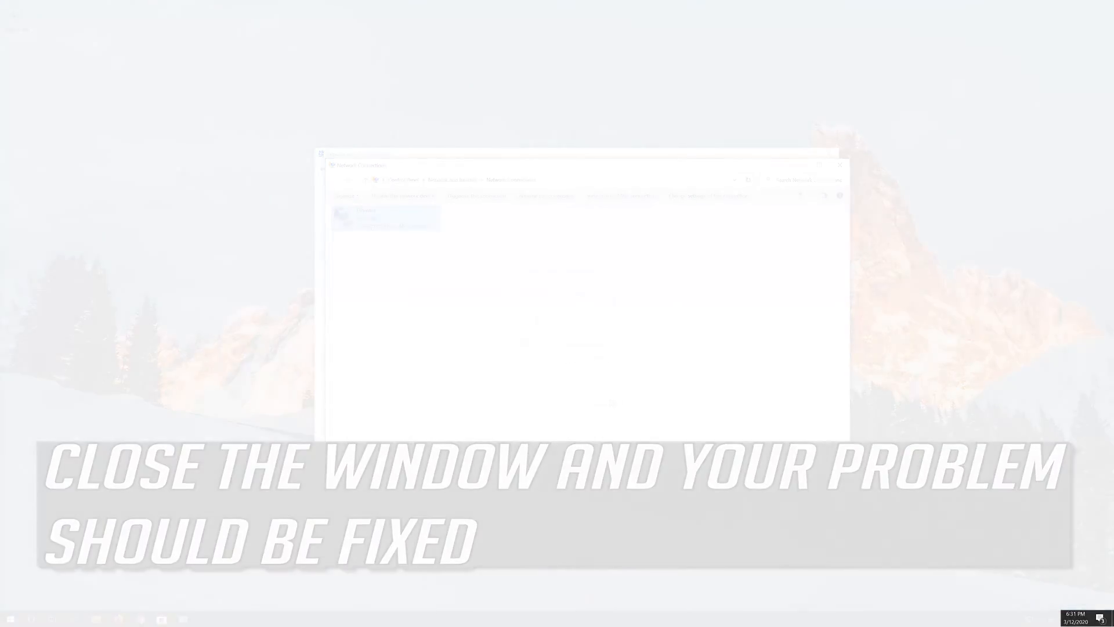
Reopen Settings from the Start menu and go to the Network & Internet status page
click(10, 615)
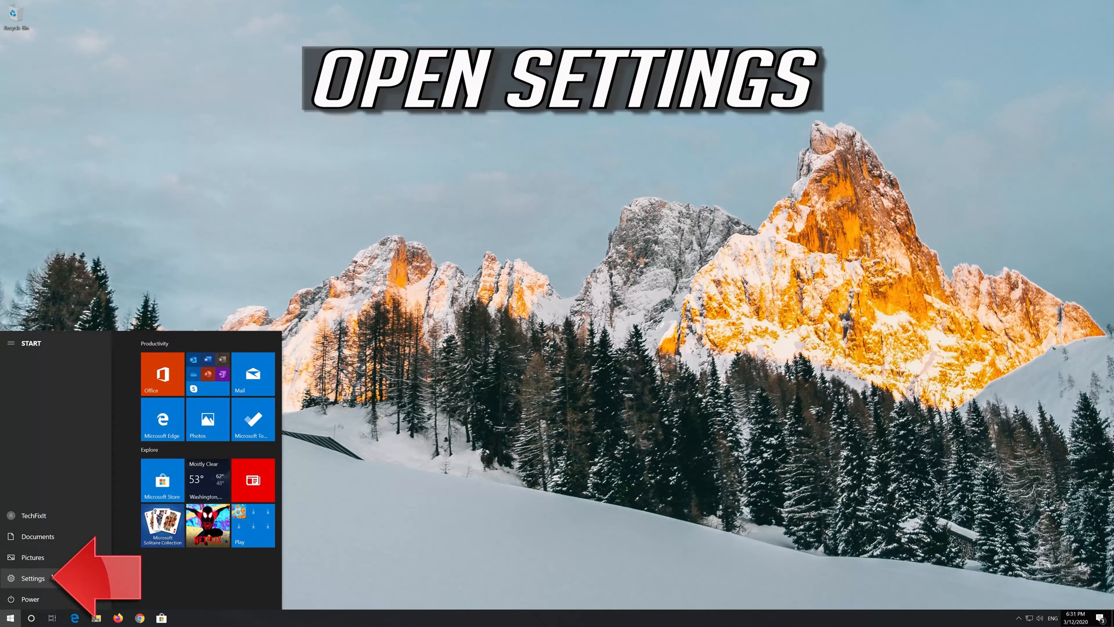
click(32, 578)
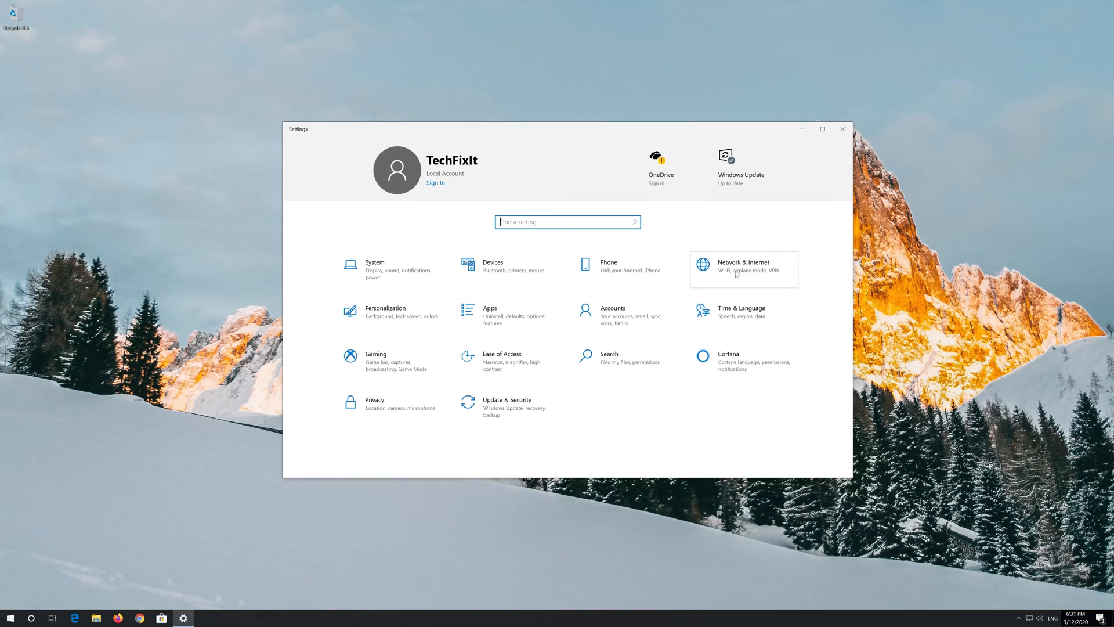
click(743, 266)
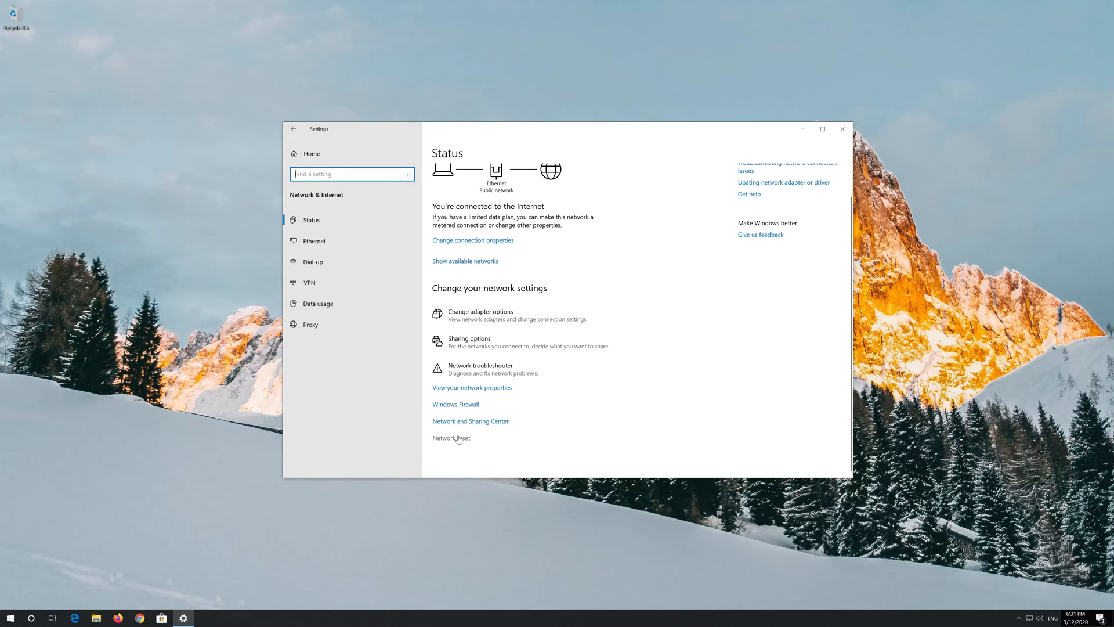
Run Network reset with Reset now and accept the confirmation
click(450, 437)
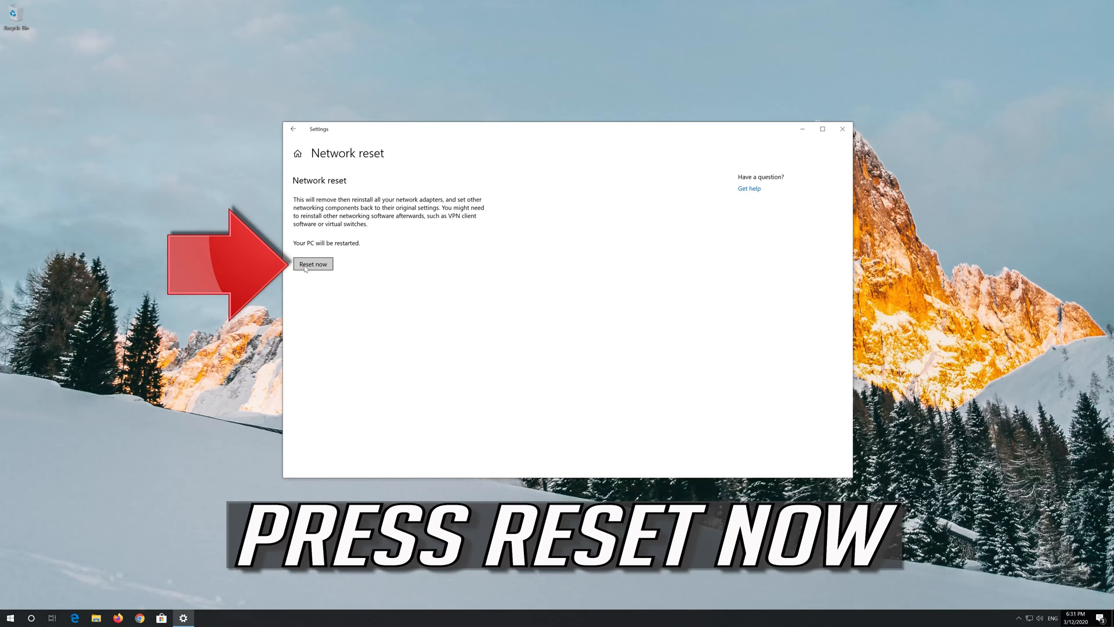
click(313, 263)
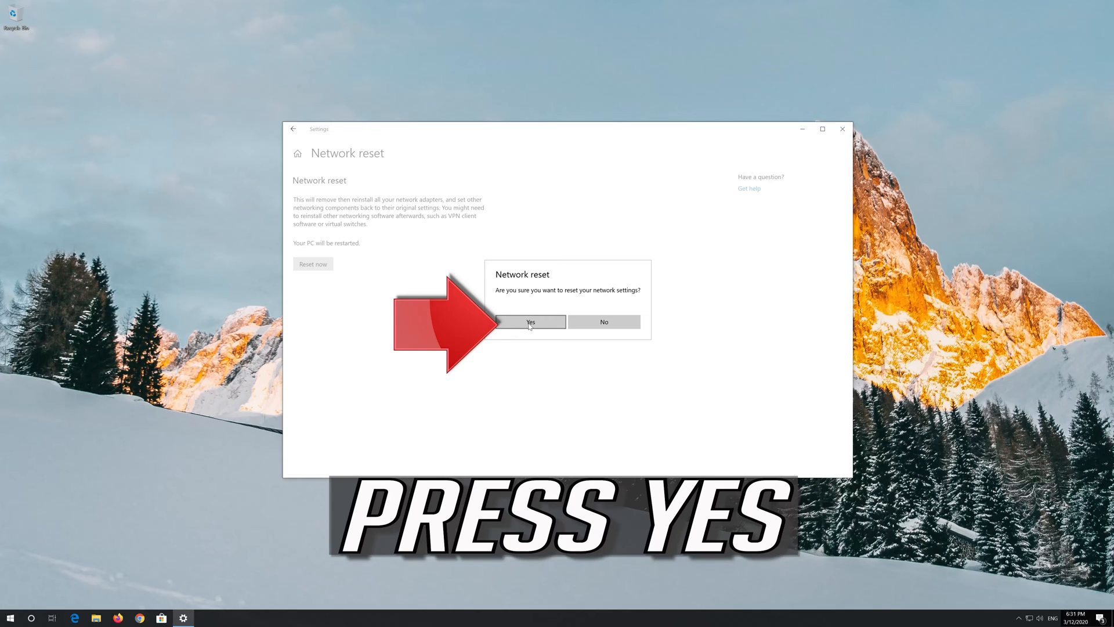
click(529, 322)
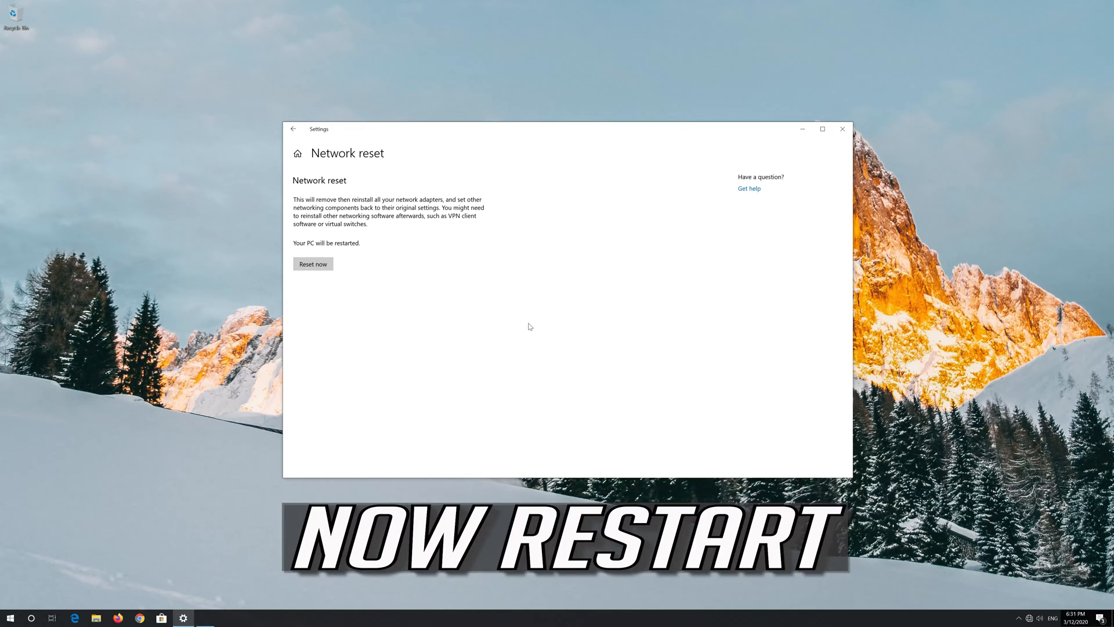